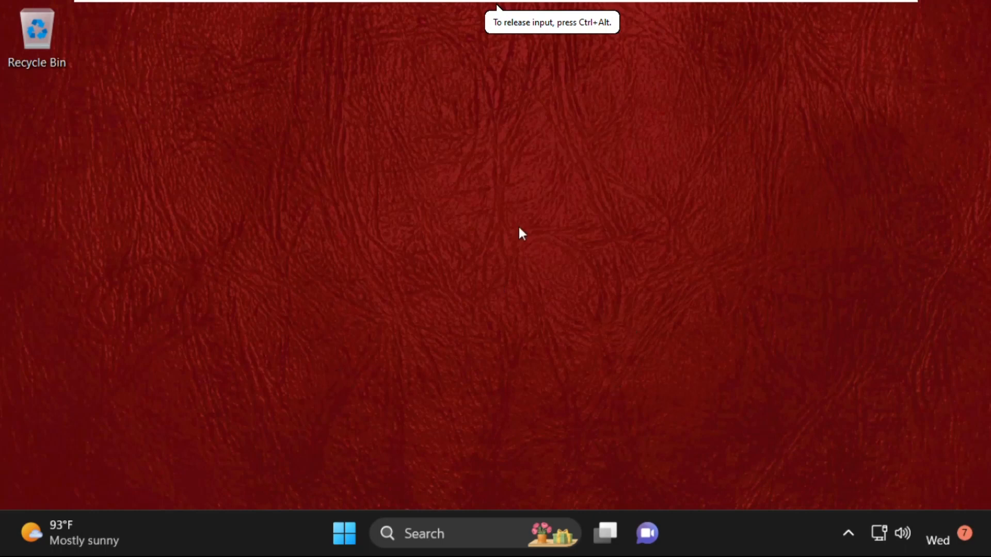
mouse_move(448, 298)
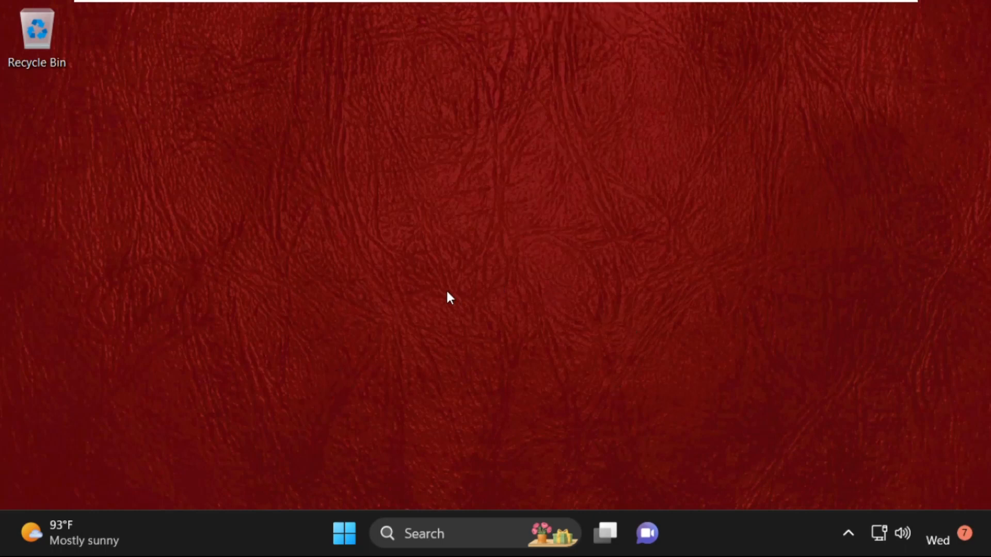
mouse_move(616, 466)
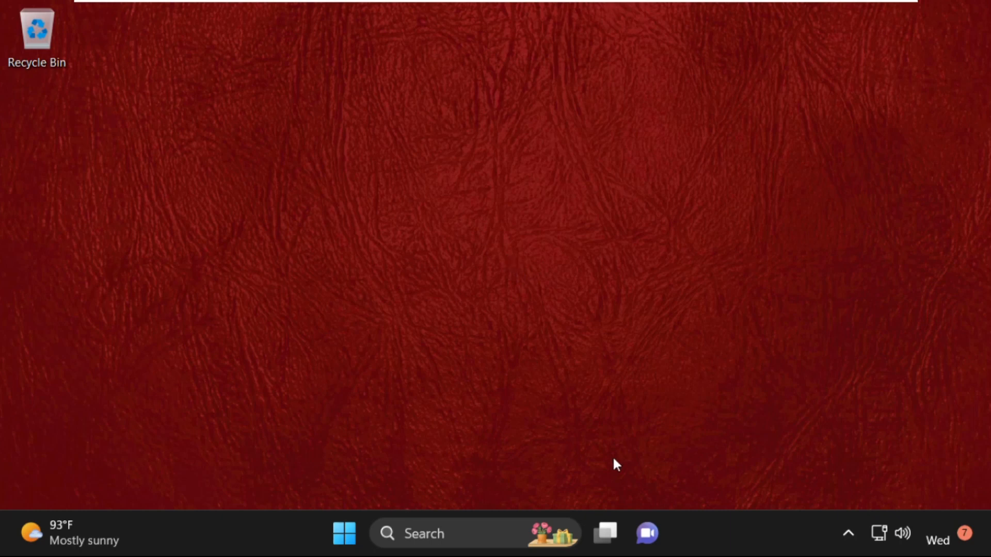
mouse_move(733, 539)
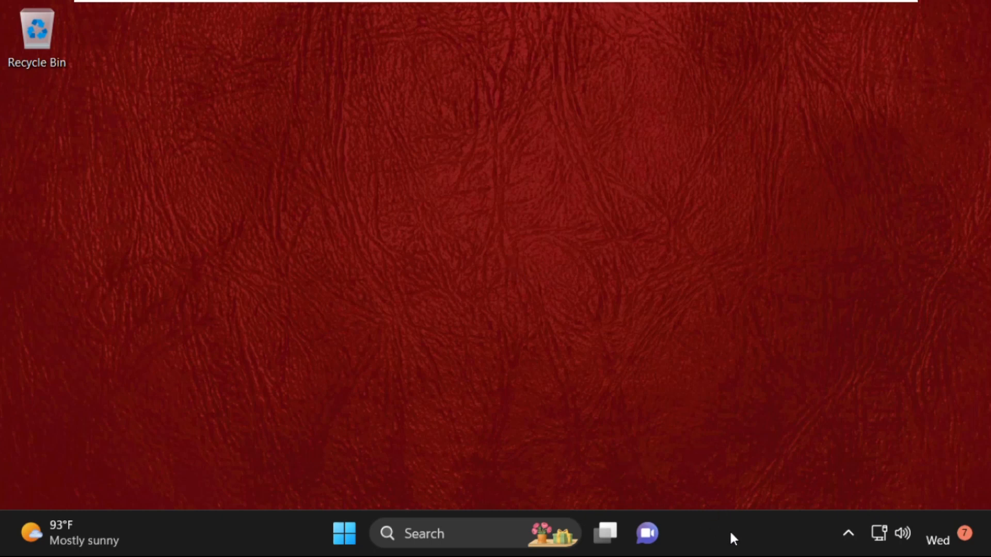
mouse_move(793, 464)
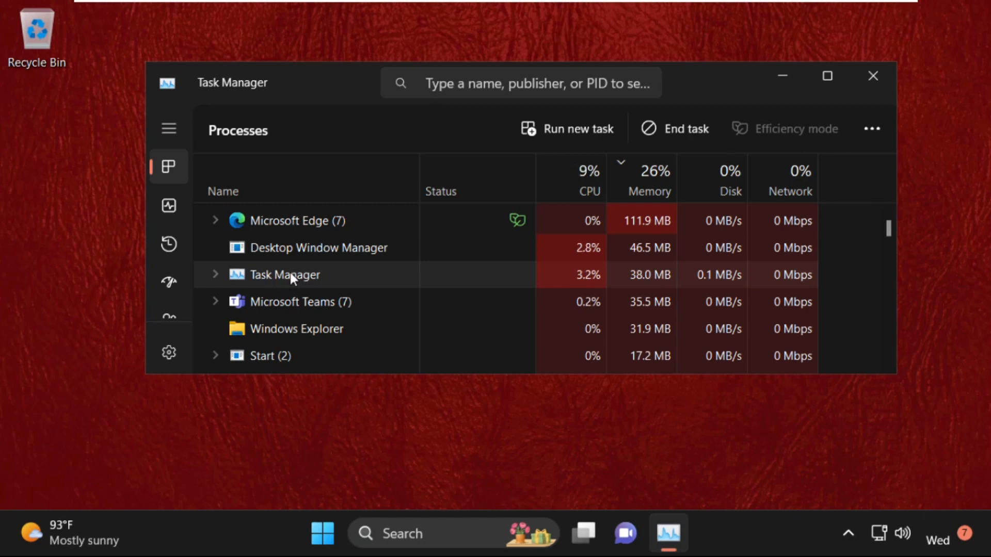
Close Task Manager and enter ncpa.cpl in the Run box
left_click(873, 76)
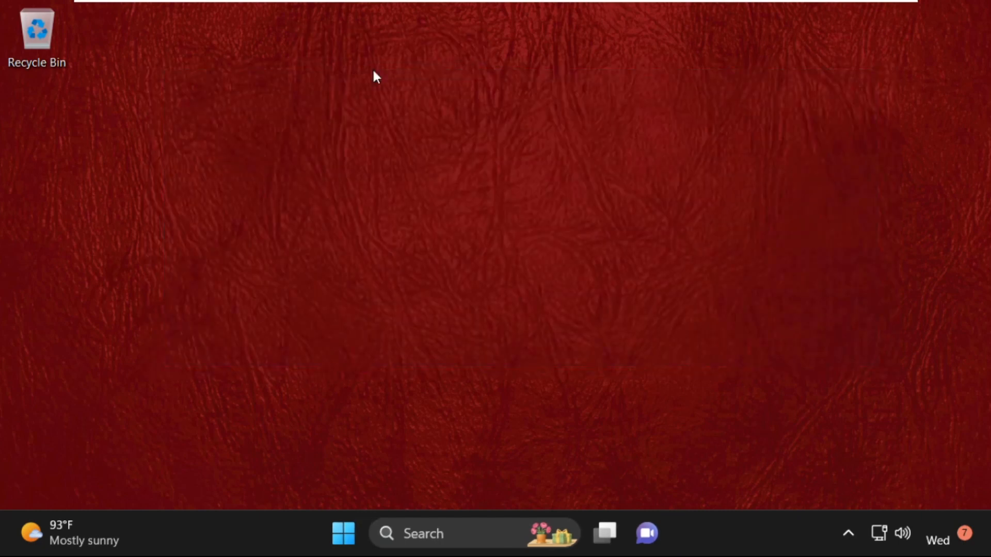
mouse_move(585, 307)
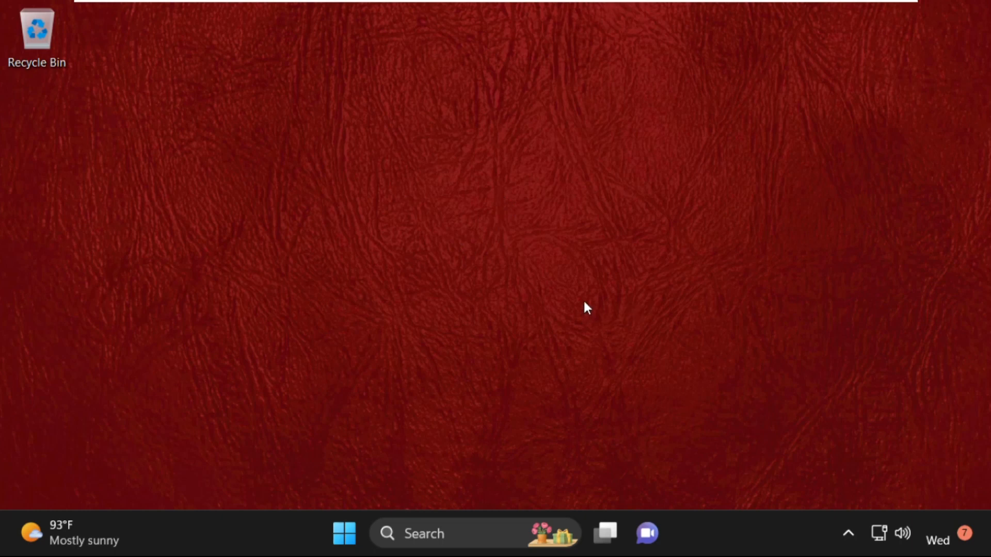
mouse_move(564, 329)
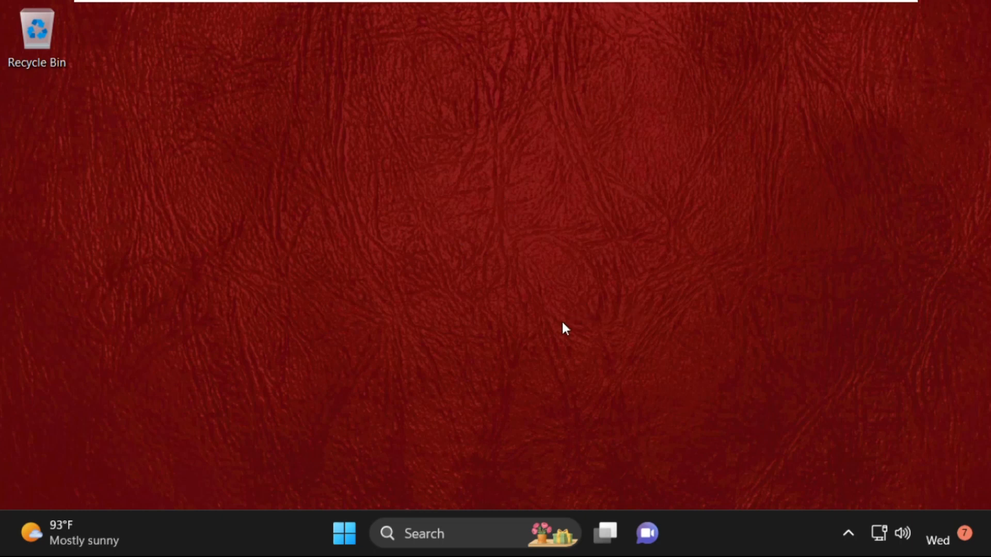
key("Win+r")
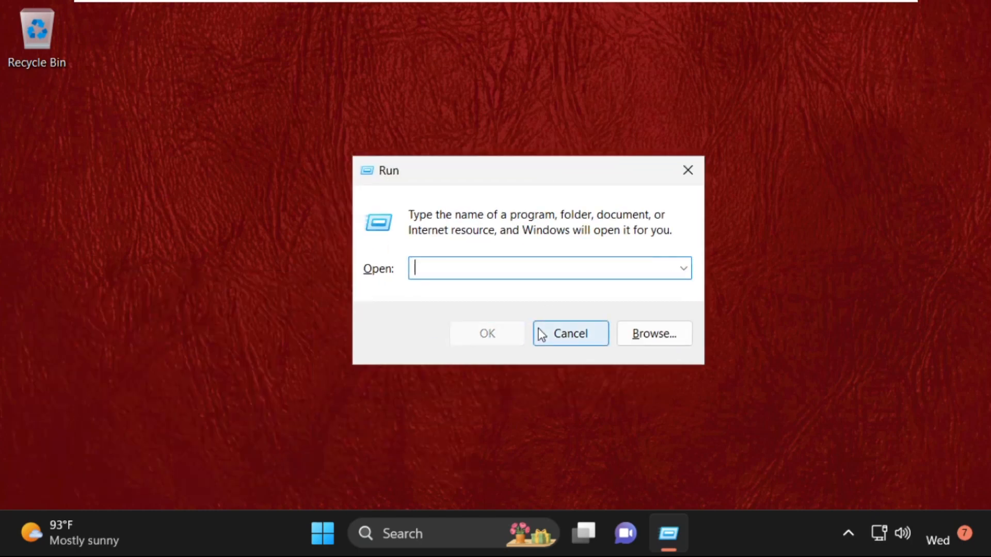
type("nc")
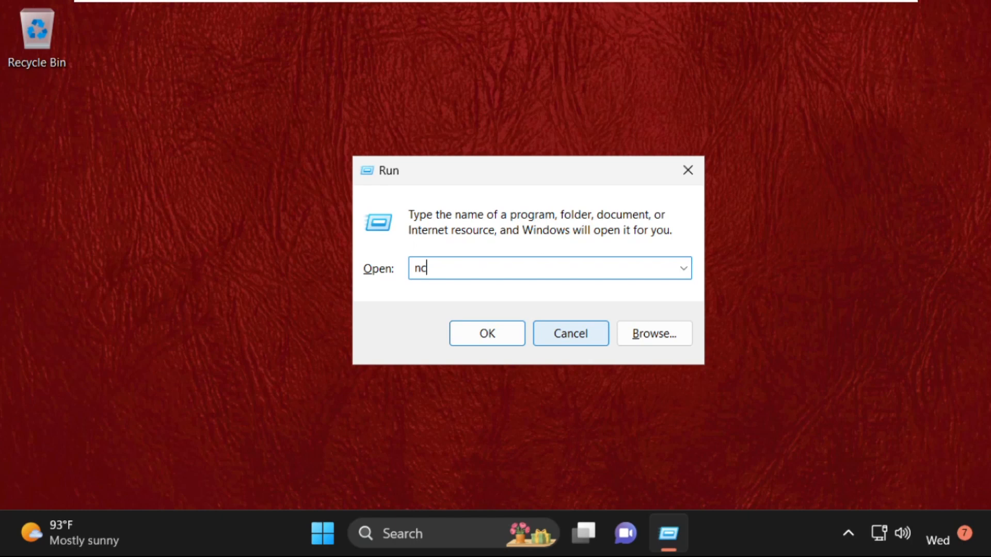
type("pa.")
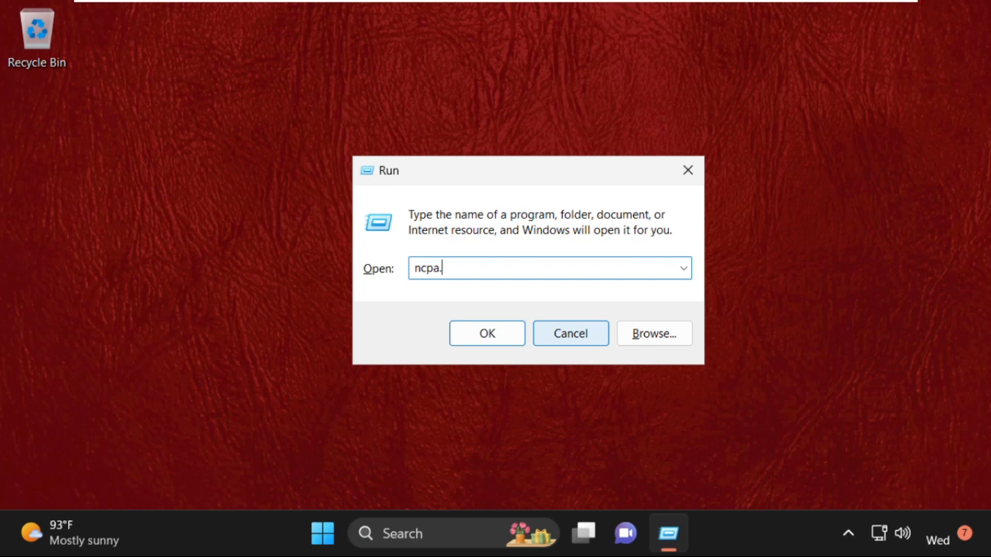
type("cpl")
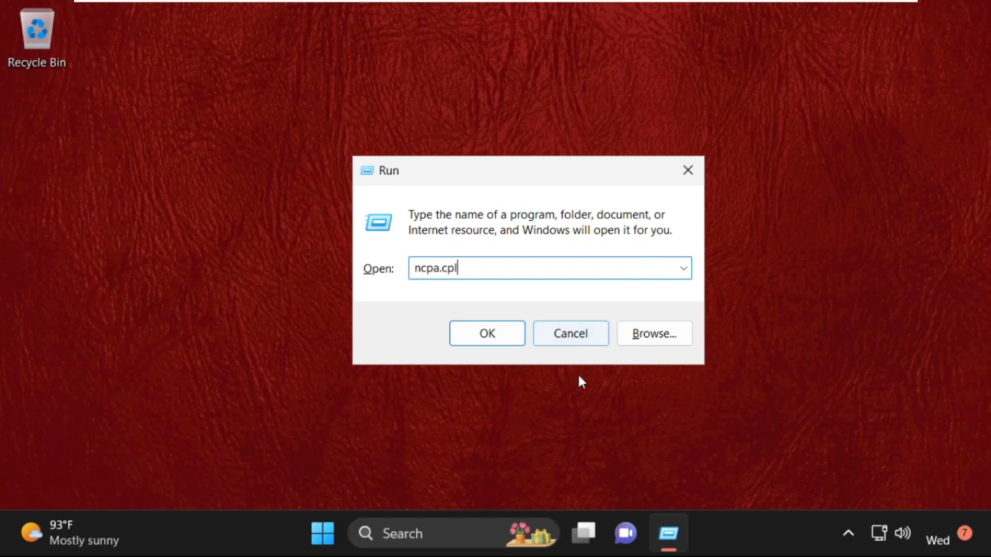
Launch ncpa.cpl, open Ethernet0's properties, and select Internet Protocol Version 4 (TCP/IPv4)
left_click(486, 333)
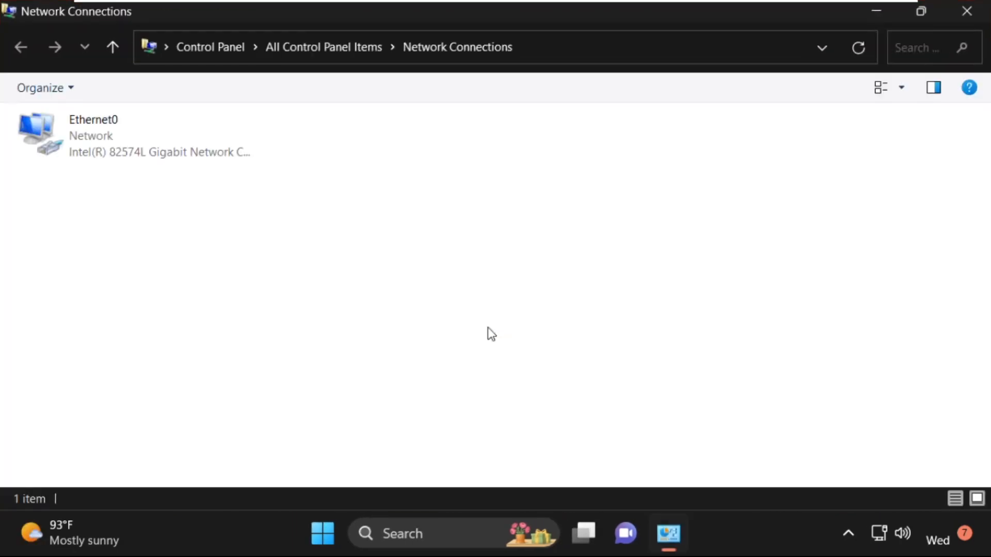
mouse_move(221, 25)
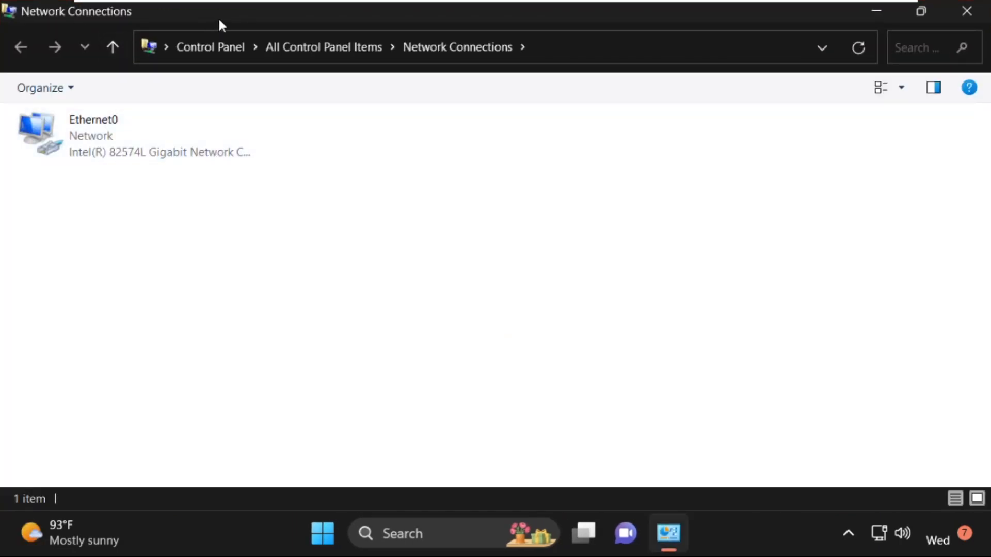
left_click(921, 10)
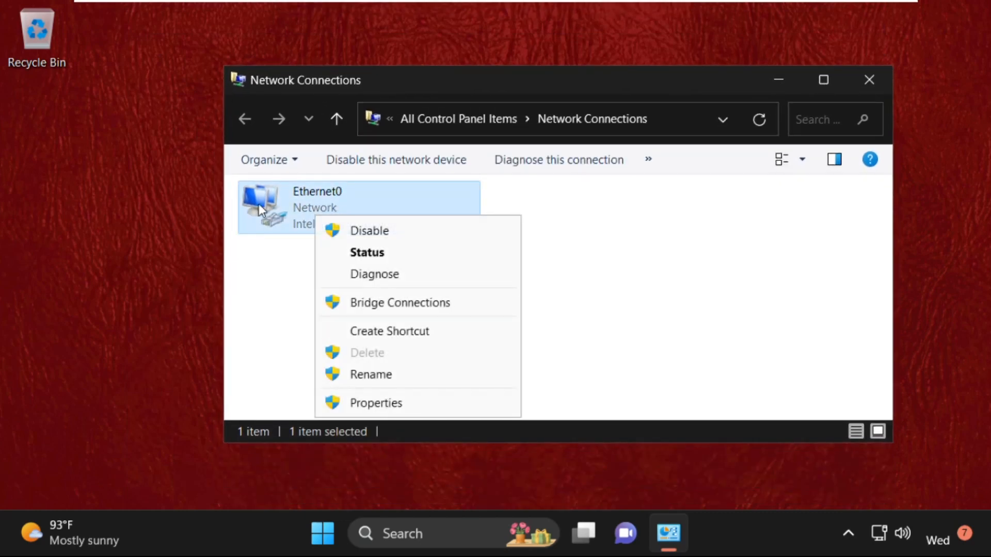
left_click(376, 403)
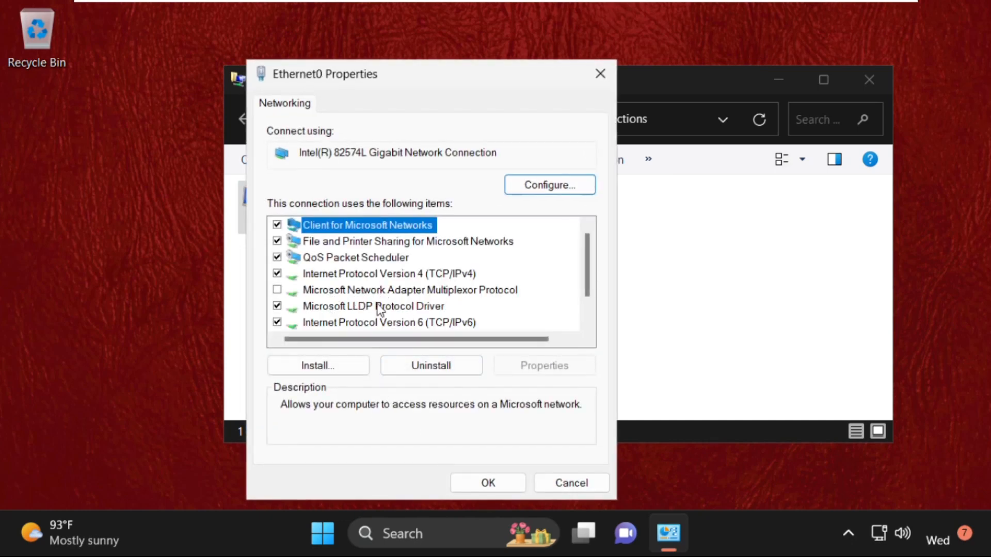
left_click(386, 273)
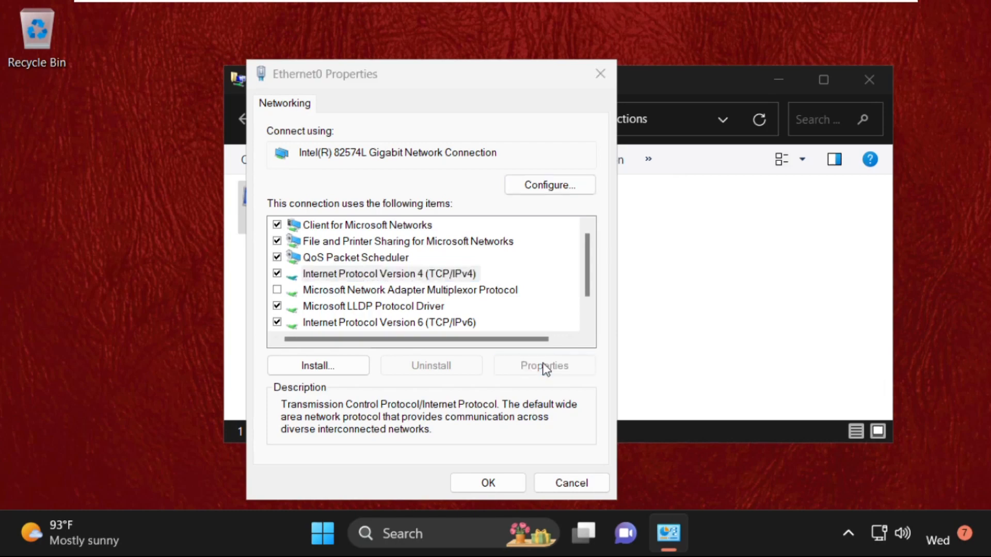
Give IPv4 manual DNS servers 8.8.8.8 and 8.8.4.4, enable validate-on-exit, and apply
left_click(543, 365)
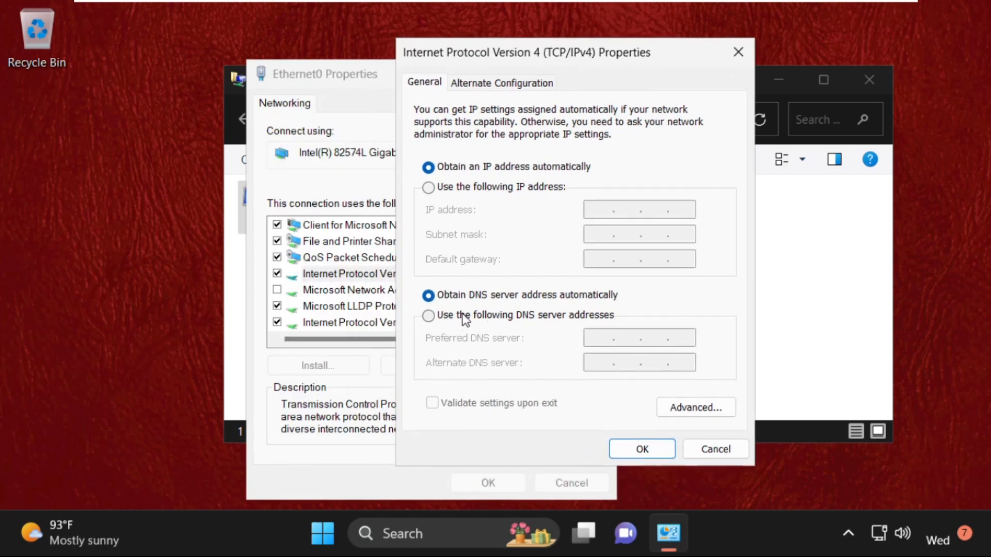
mouse_move(549, 325)
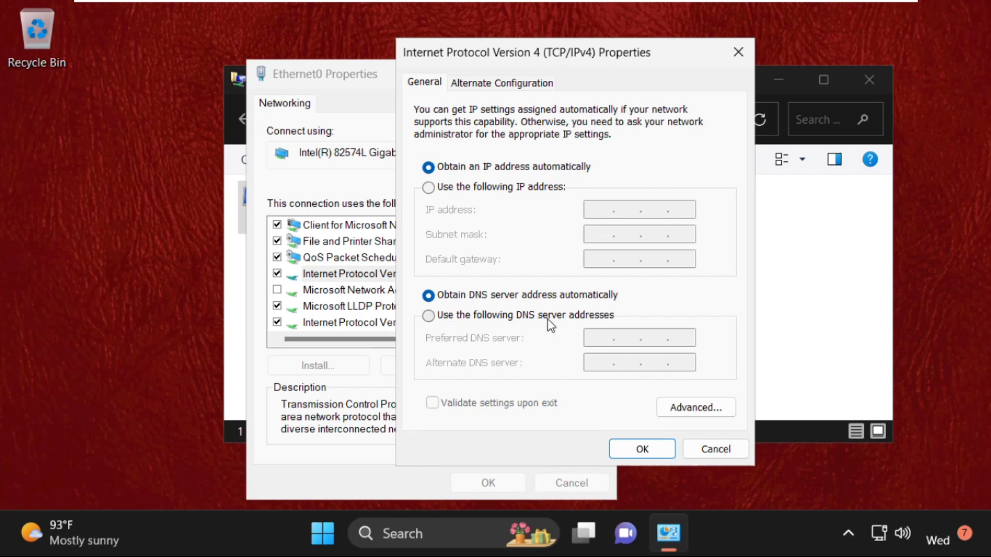
left_click(429, 315)
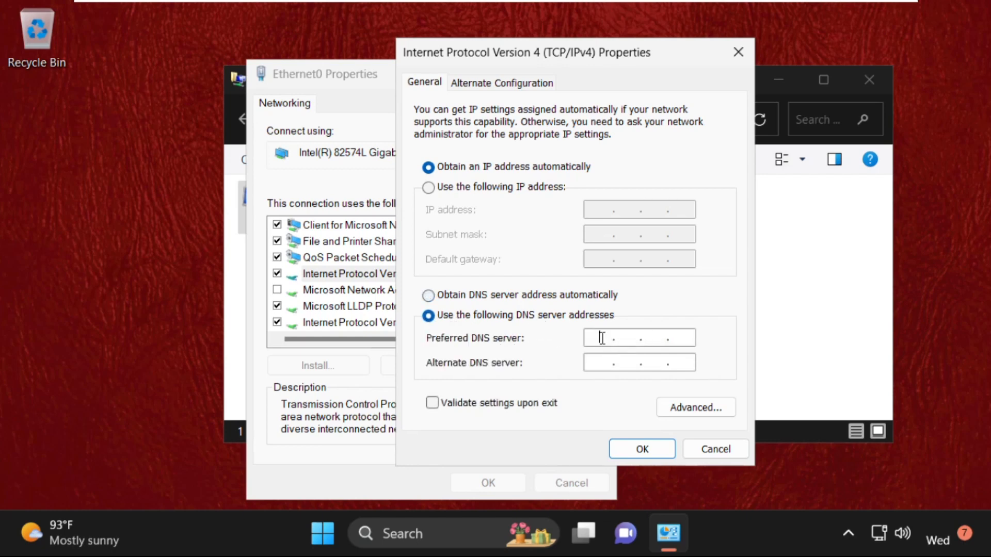
type("8")
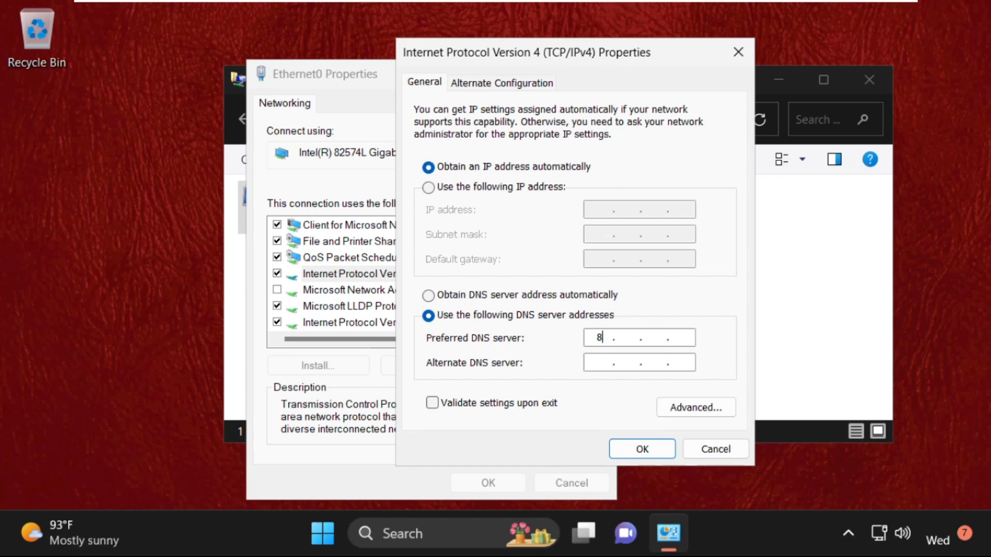
type("8.8.8.")
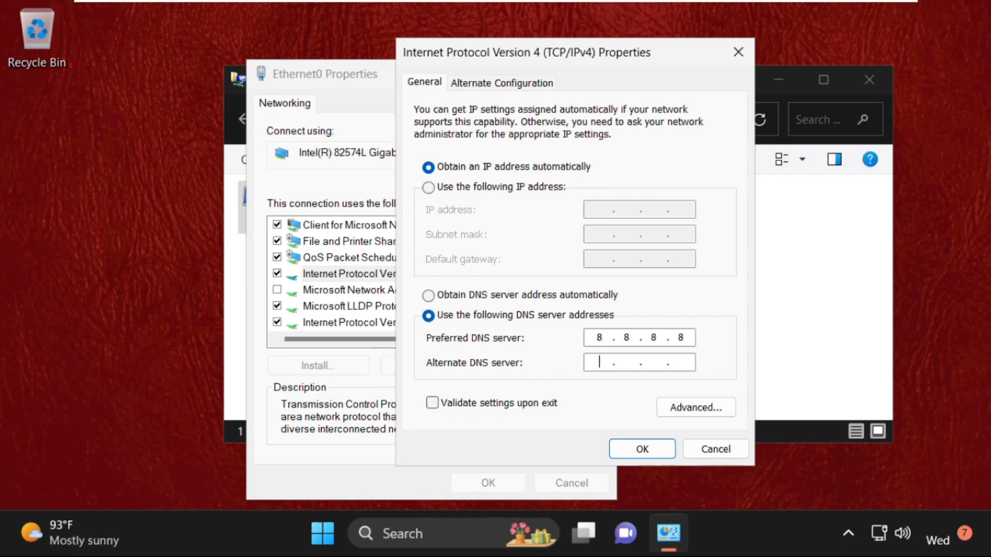
type("8.8.4.")
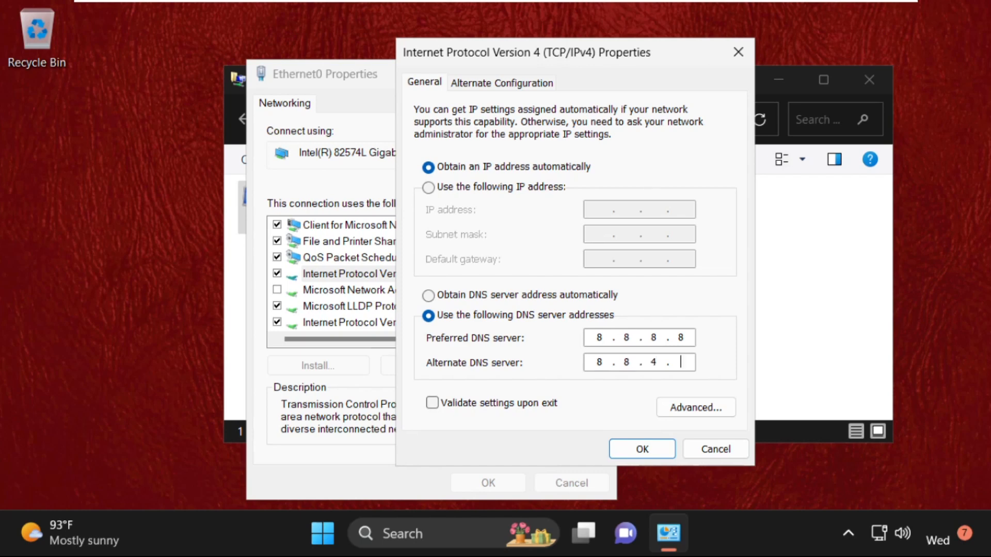
type("4")
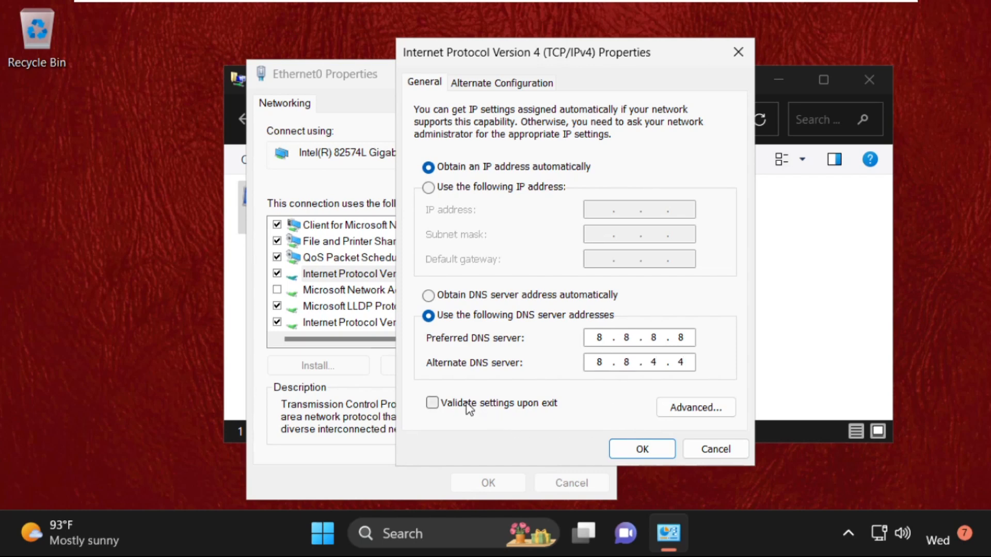
left_click(433, 403)
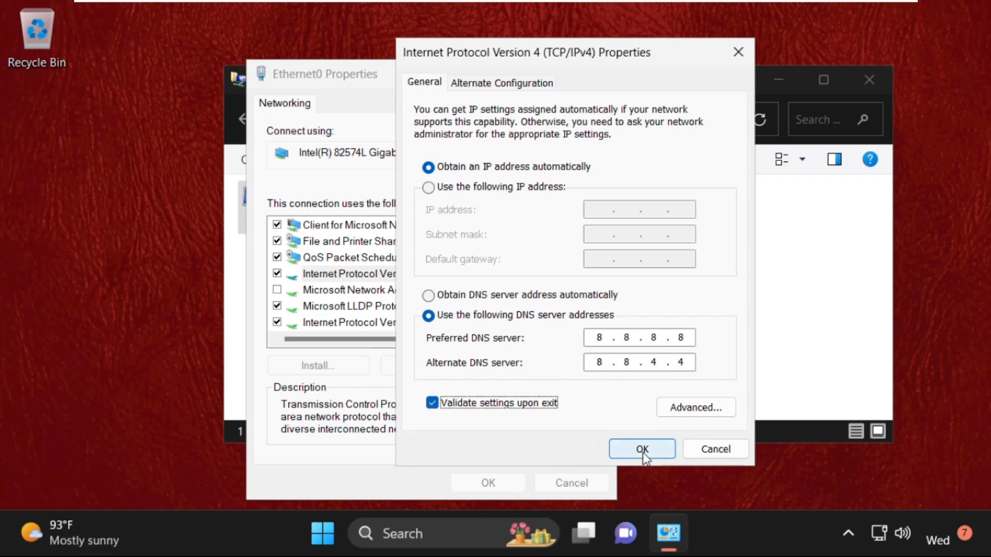
mouse_move(496, 302)
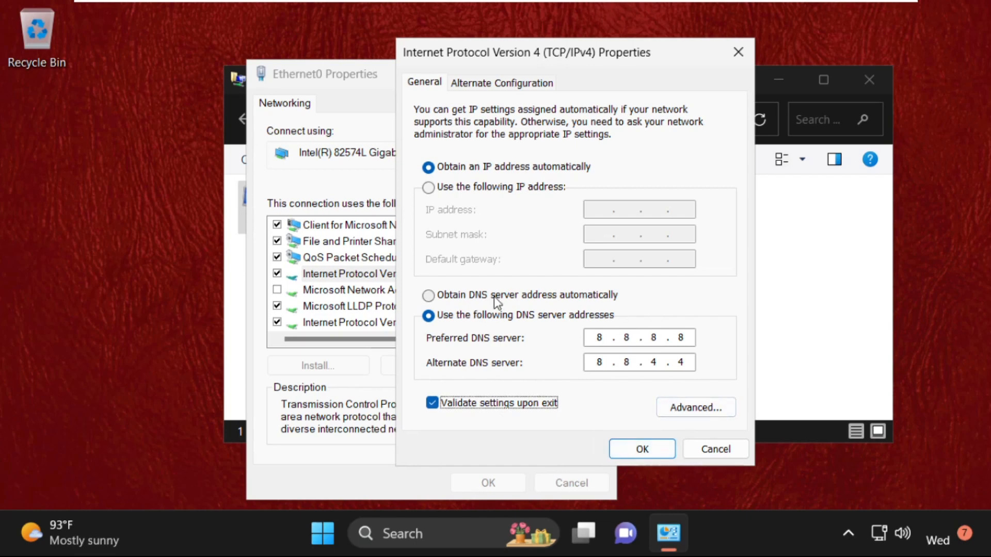
mouse_move(452, 300)
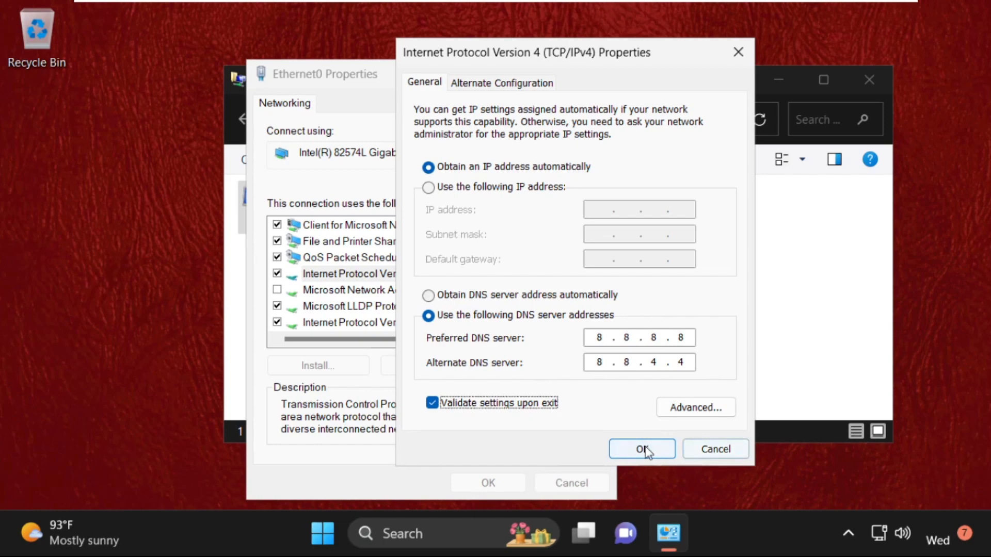
left_click(641, 448)
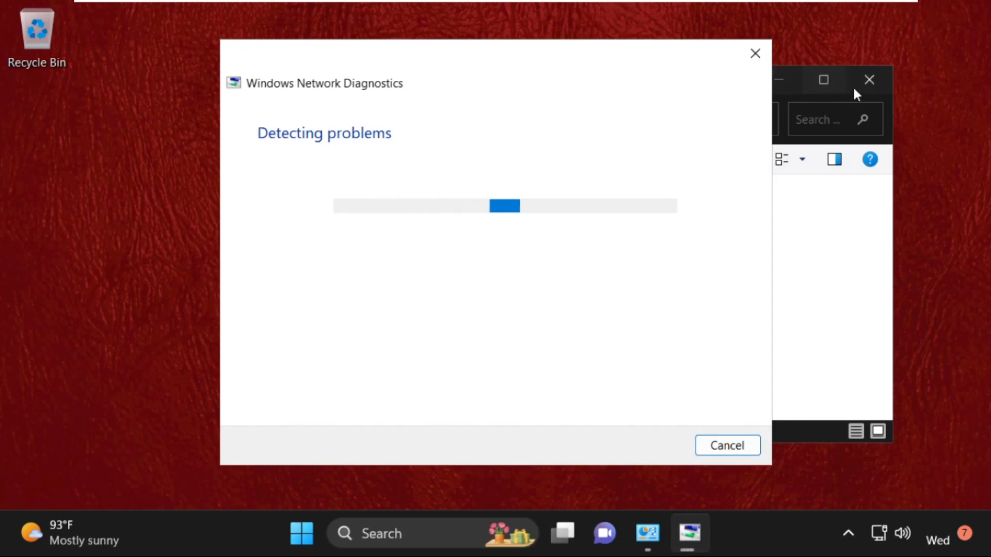
Close the Network Connections window and the Windows Network Diagnostics troubleshooter
left_click(869, 80)
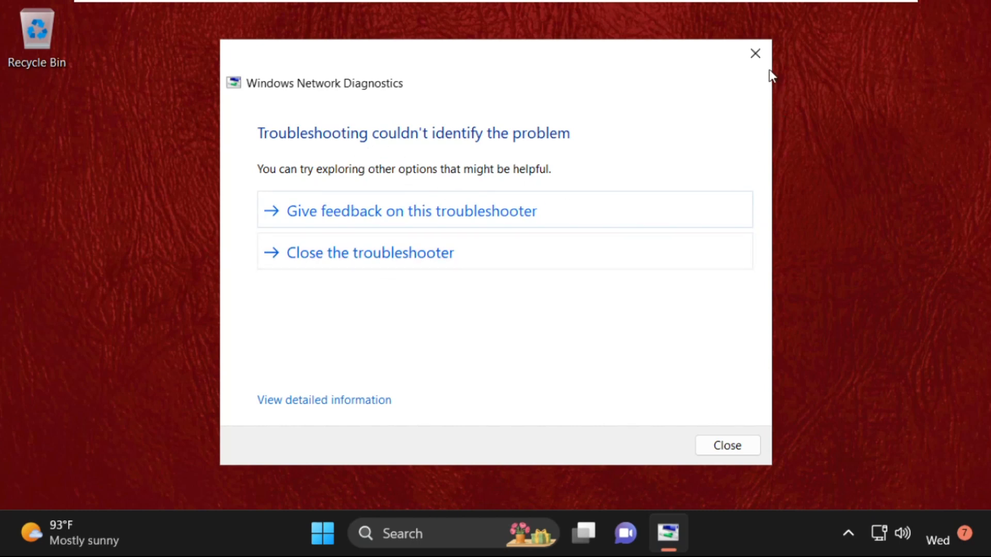
mouse_move(755, 53)
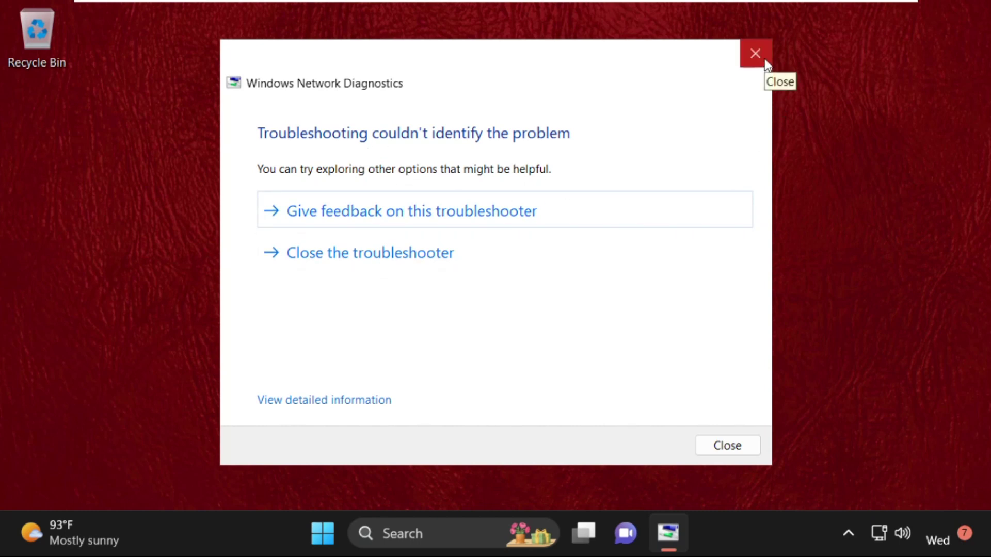
mouse_move(768, 66)
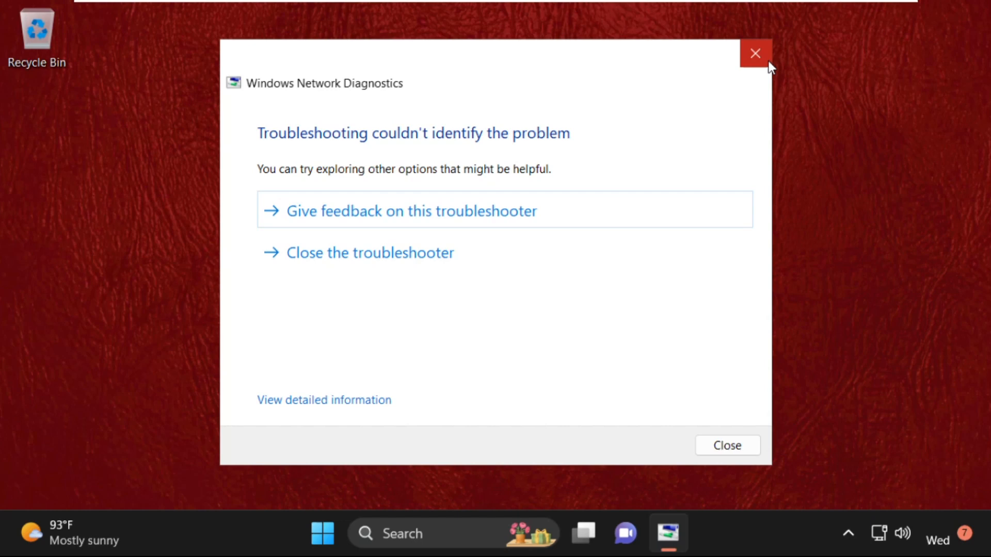
left_click(755, 53)
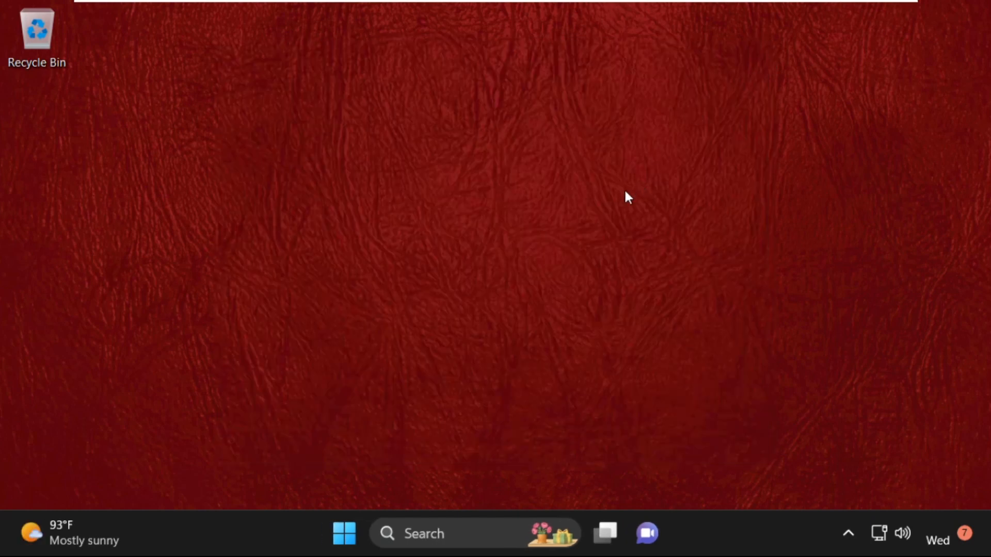
mouse_move(752, 540)
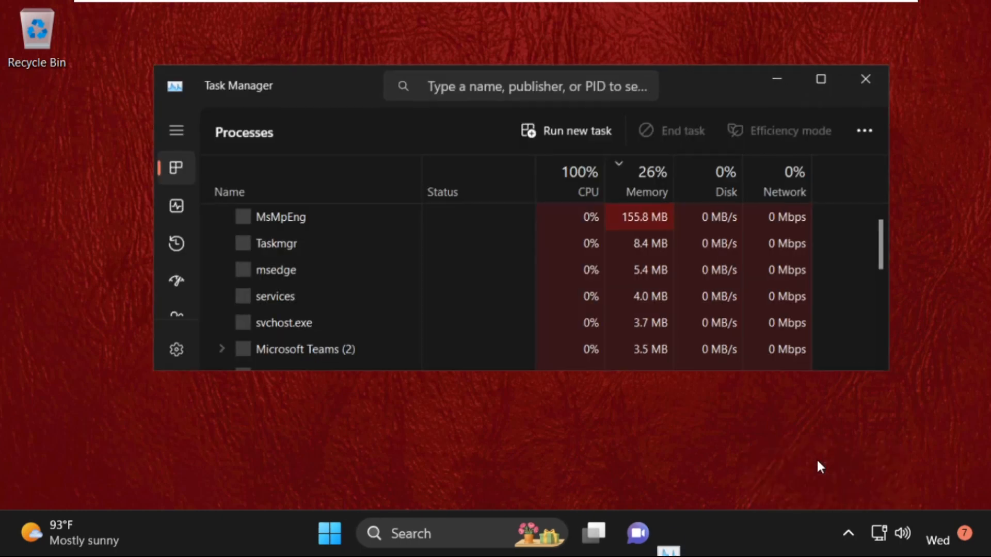
Choose Run new task in Task Manager
left_click(576, 131)
type("ncpa.cpl")
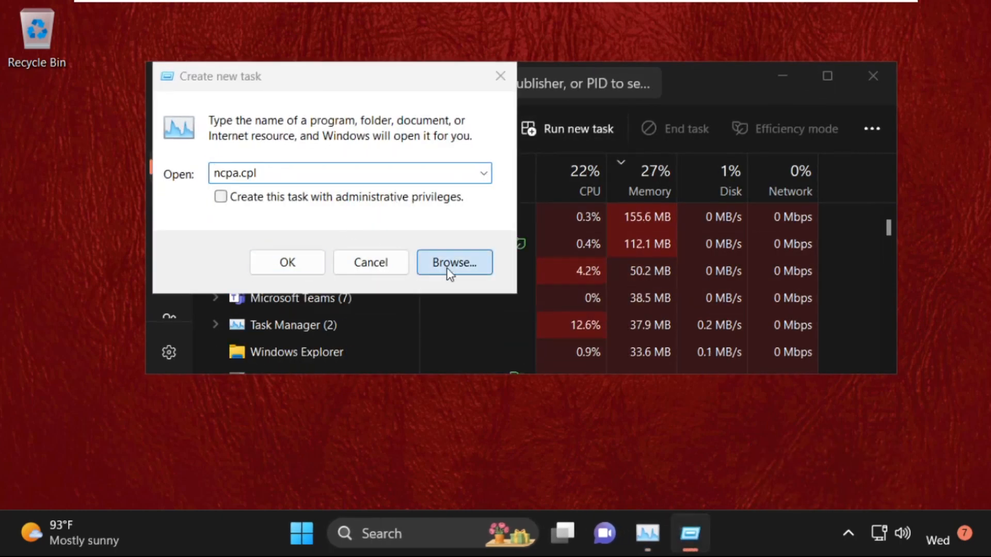
Browse to C:\Windows\System32 and pick cmd as the new task's program
left_click(454, 262)
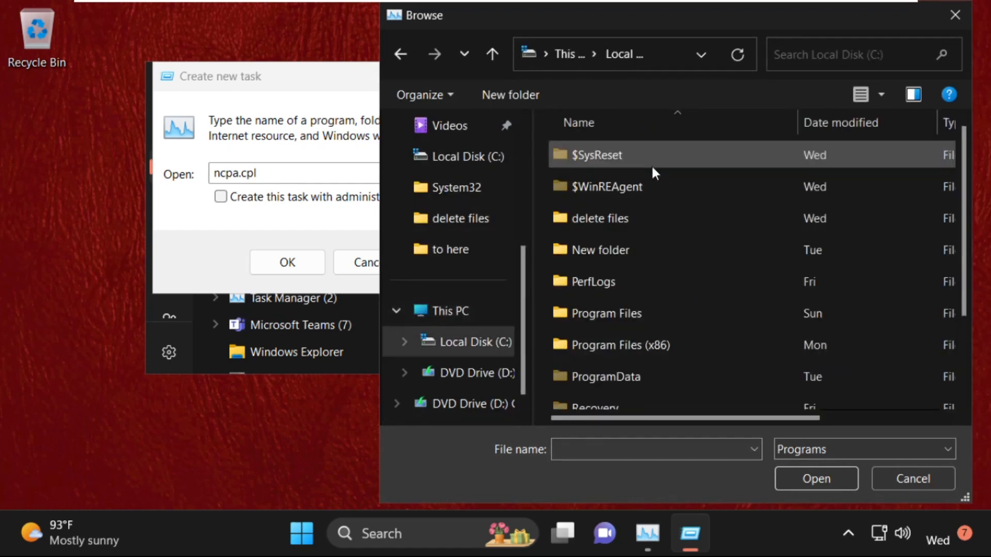
scroll("down", 3)
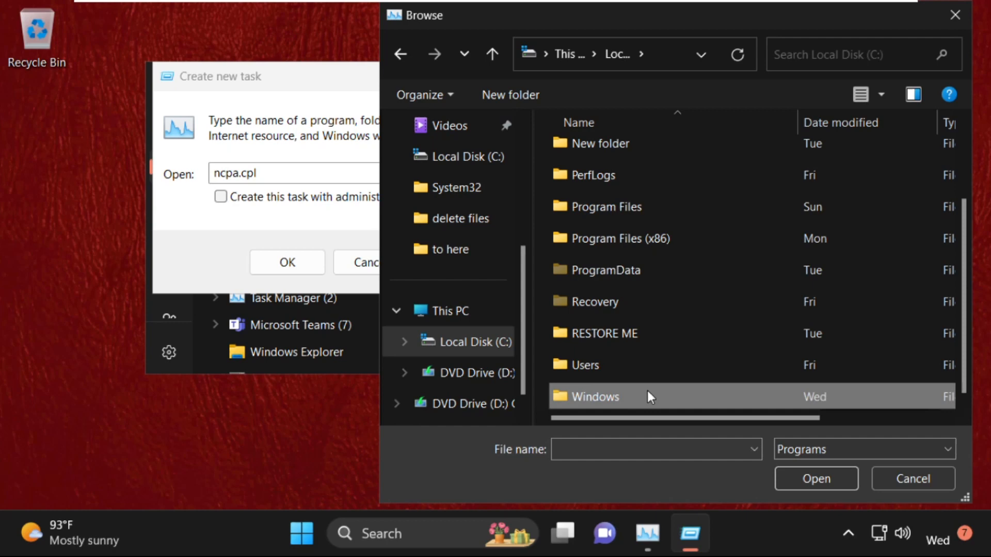
double_click(595, 397)
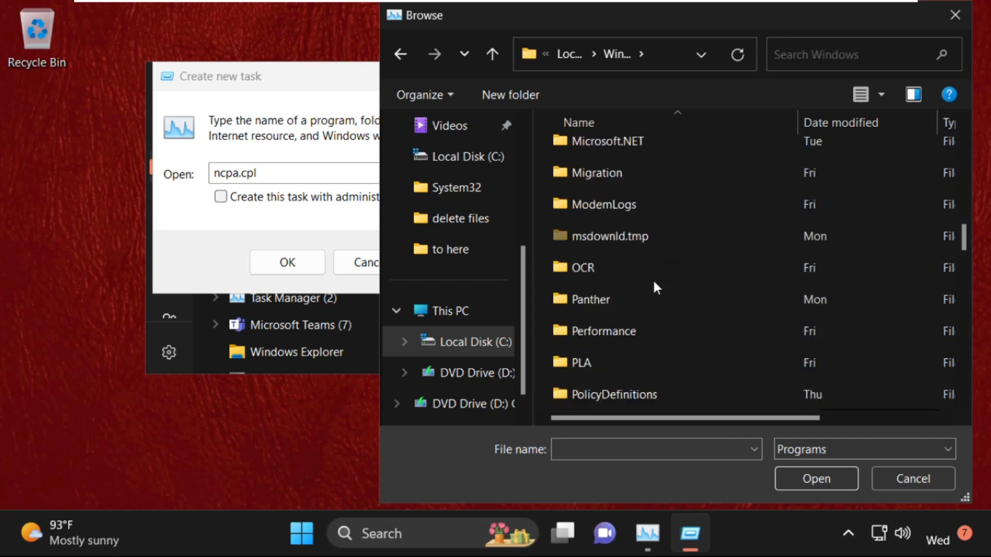
scroll("down", 3)
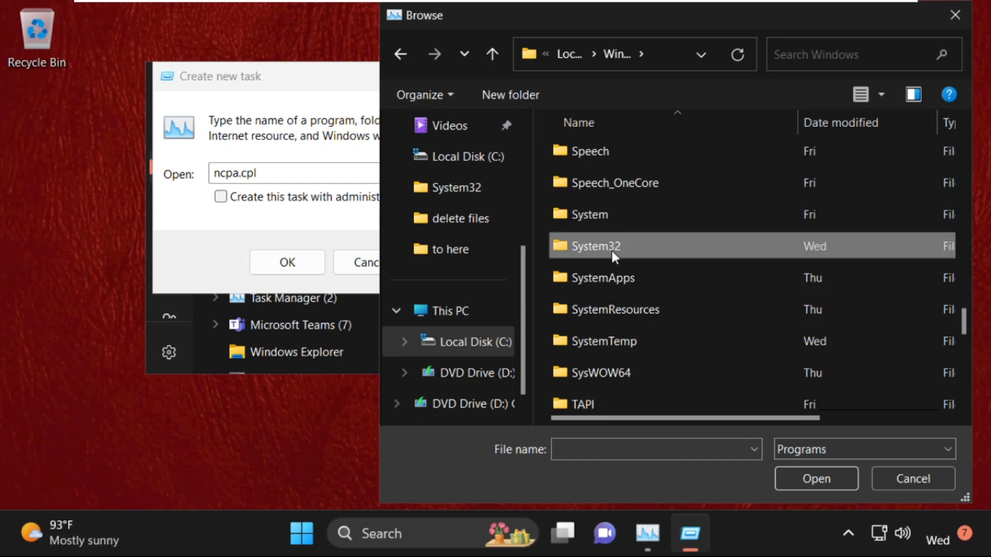
double_click(594, 246)
type("cmd")
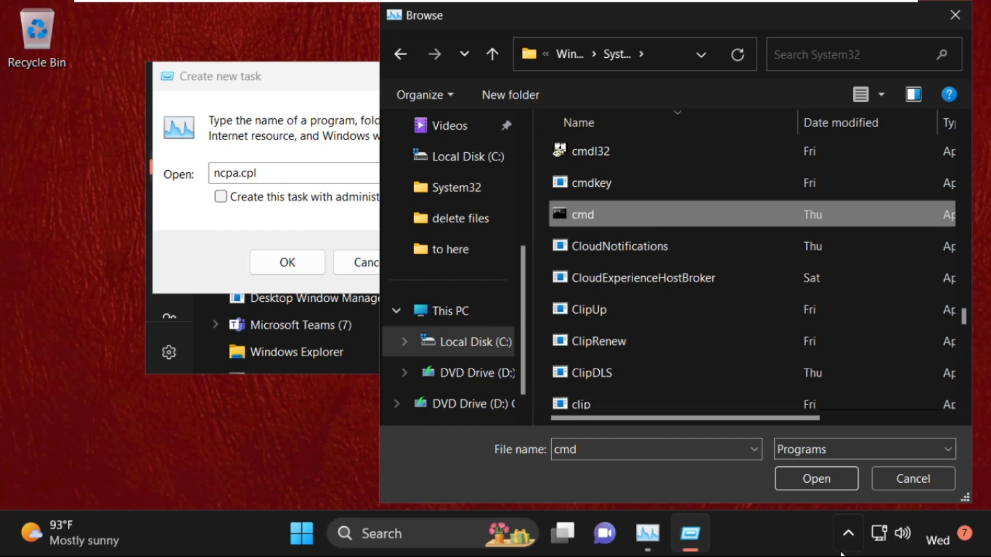
left_click(816, 478)
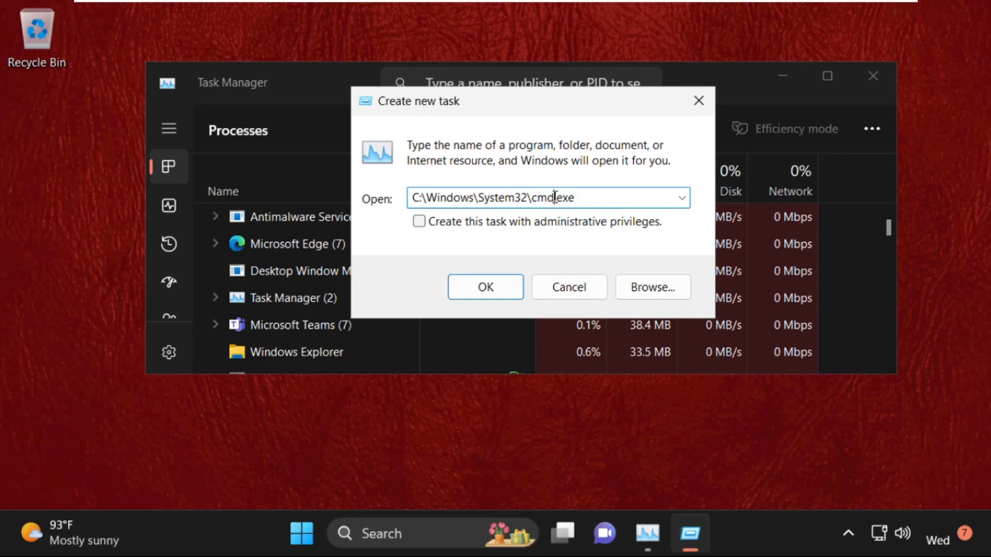
Launch cmd with administrative privileges and restore down its window
left_click(419, 221)
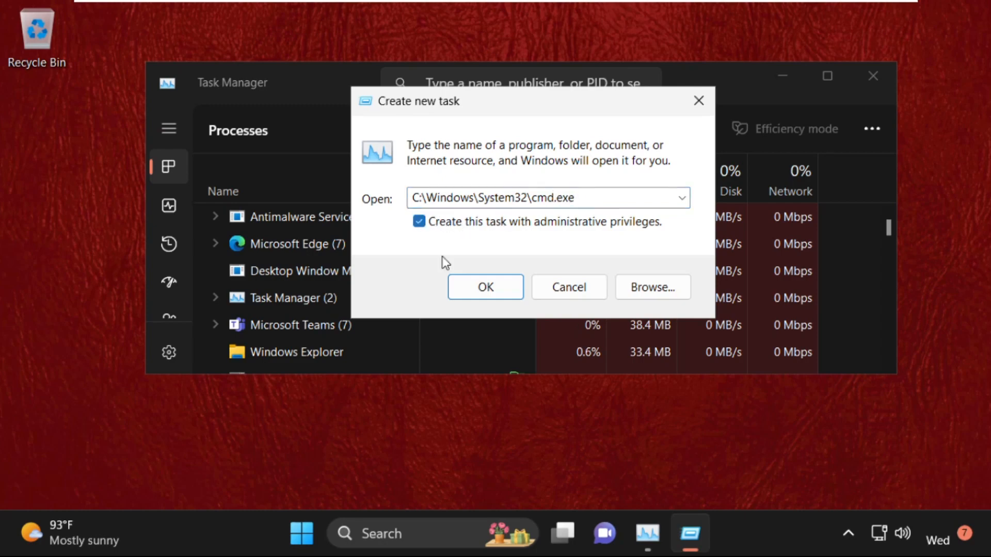
left_click(484, 287)
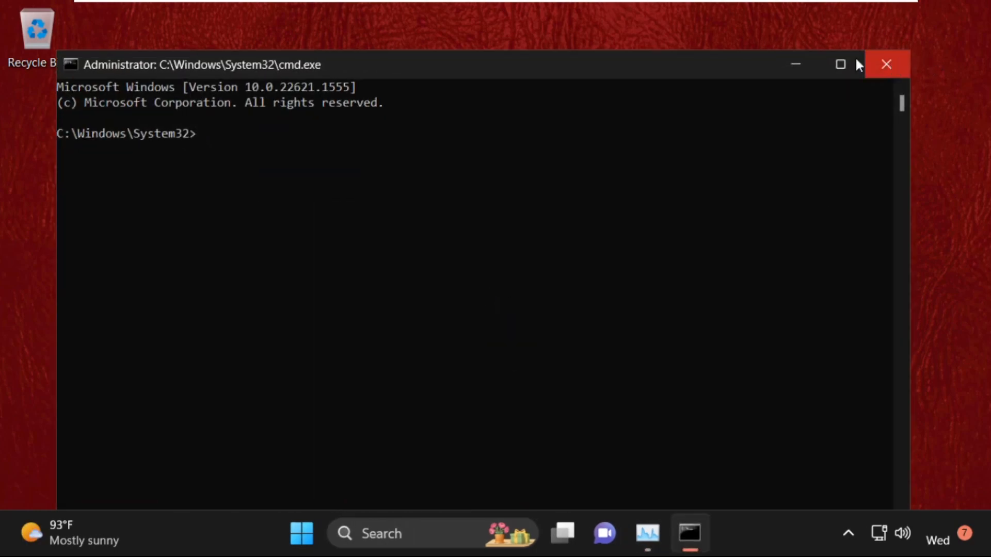
left_click(647, 534)
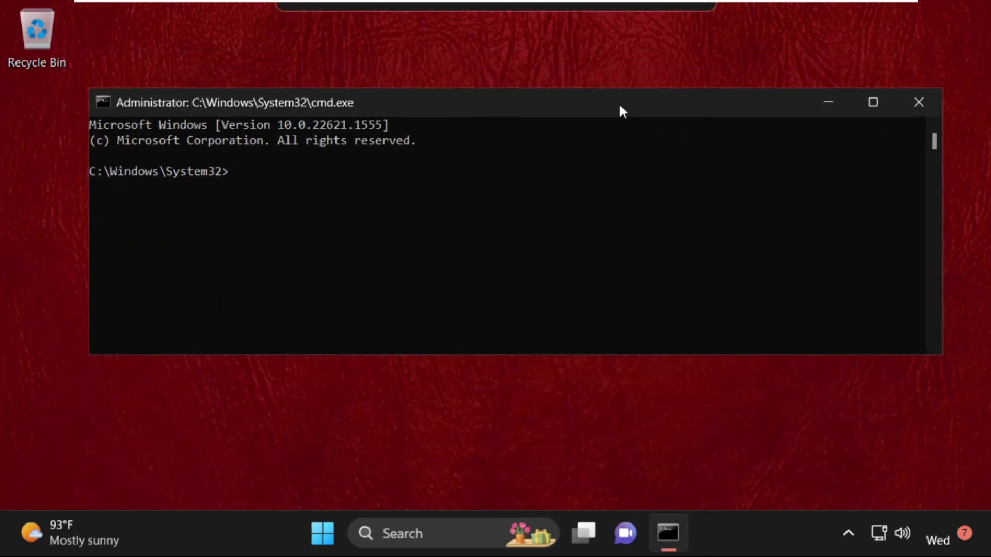
mouse_move(518, 154)
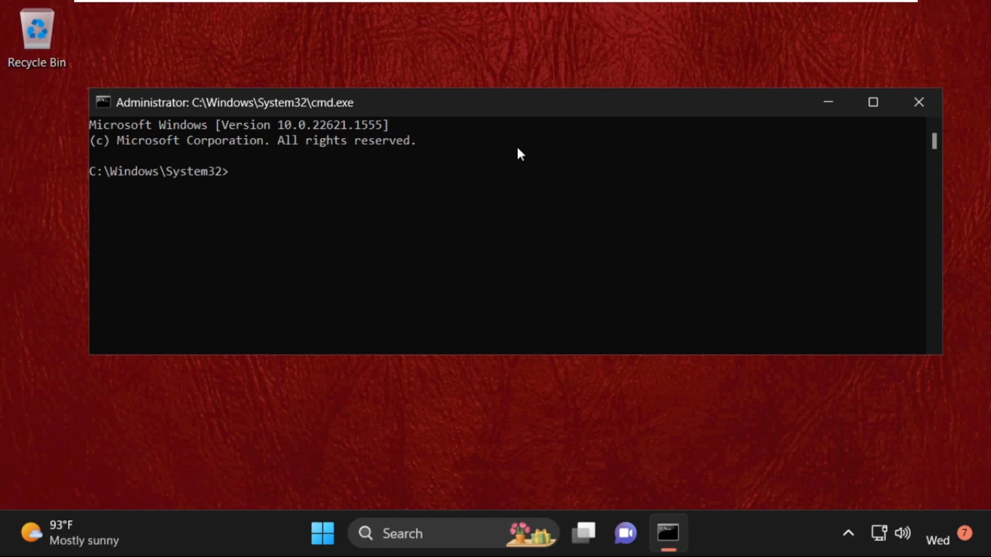
Run ipconfig /flushdns to clear the DNS resolver cache, then exit Command Prompt
type("ip")
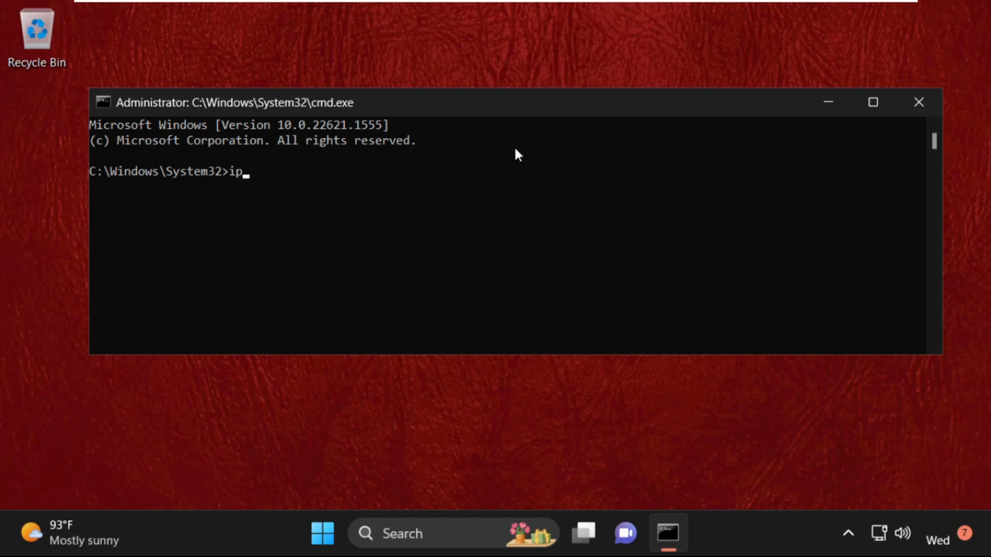
type("conf")
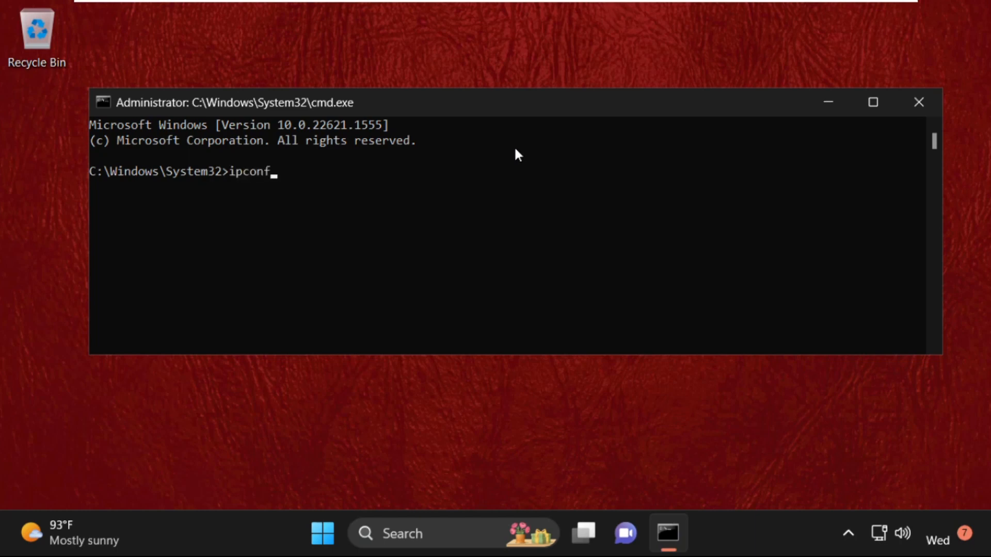
type("ig")
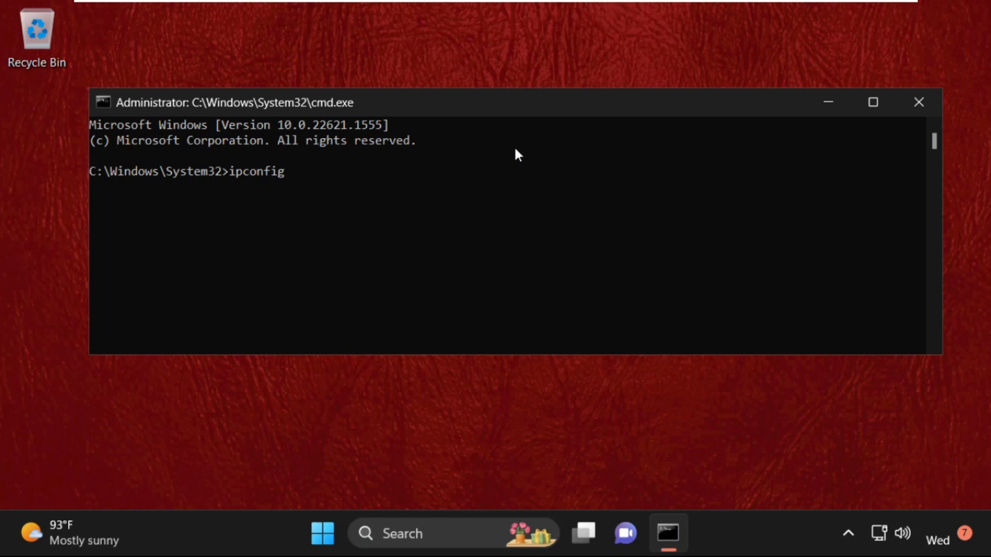
type("/f")
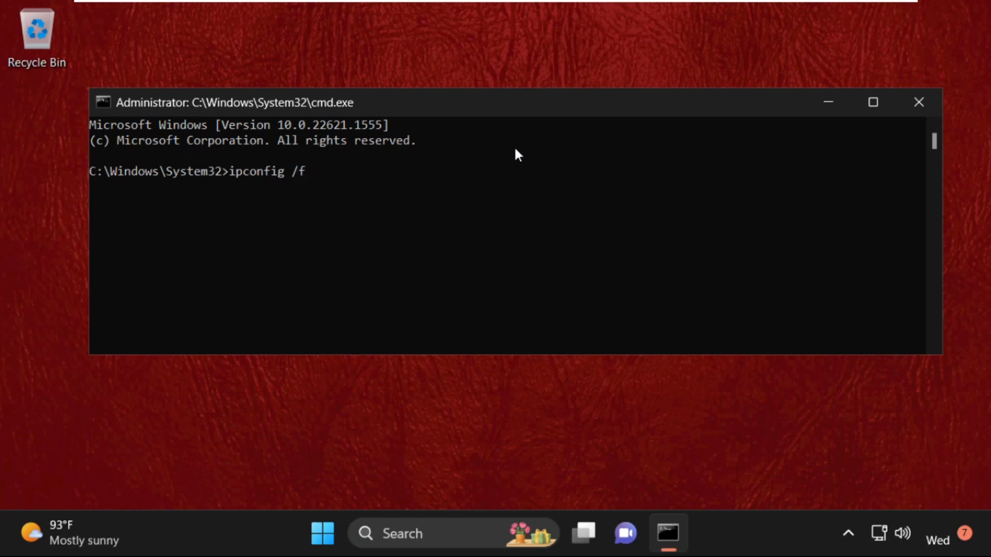
type("lushd")
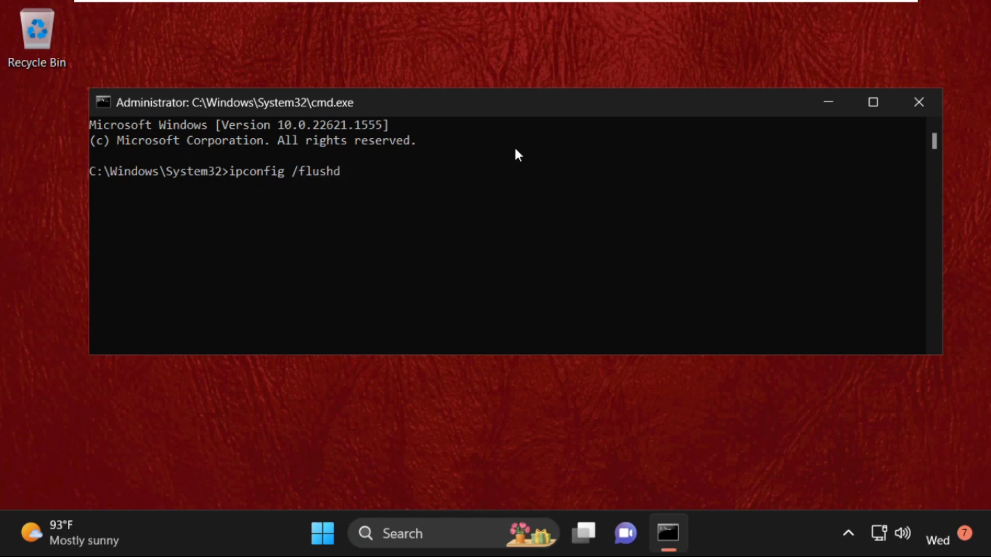
key("Return")
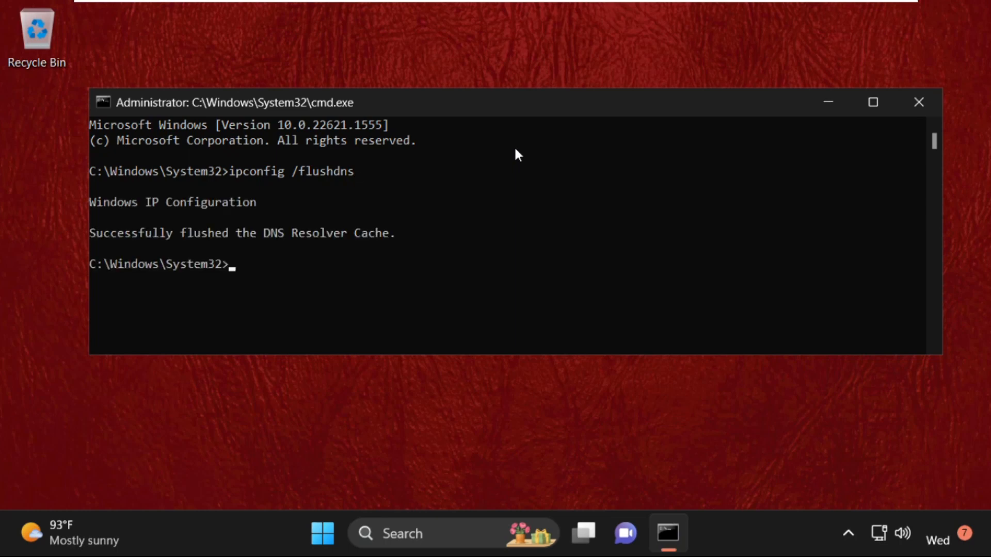
mouse_move(267, 183)
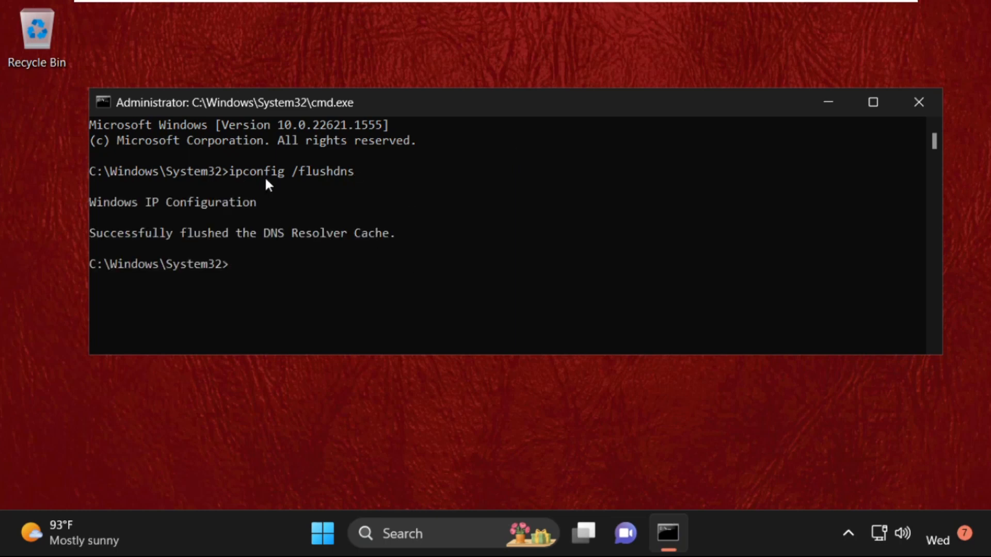
mouse_move(239, 214)
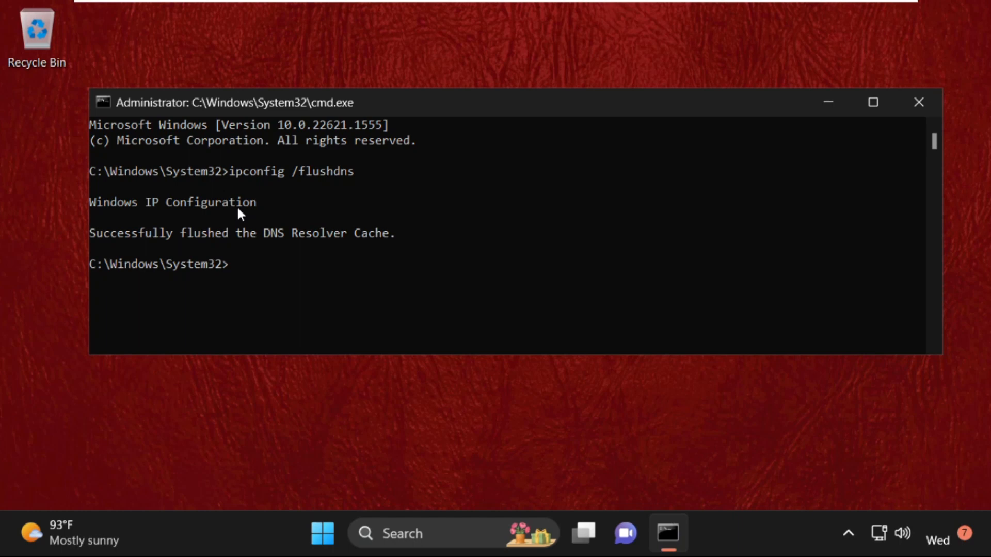
mouse_move(662, 228)
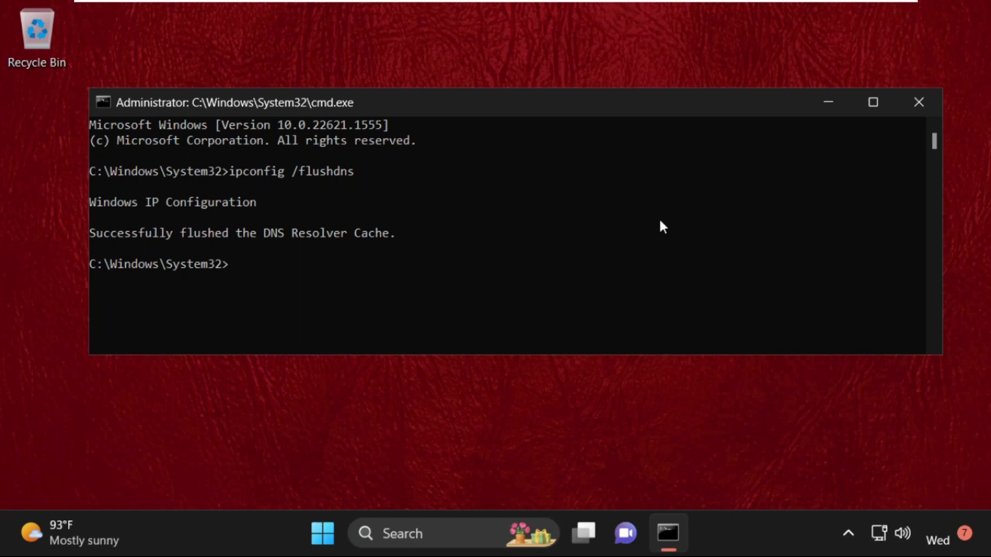
type("exi")
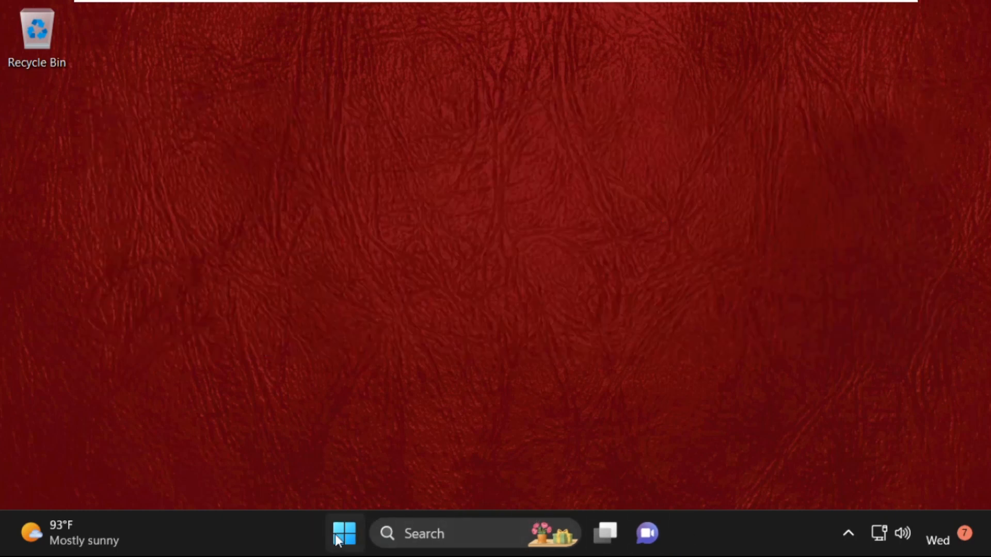
From Settings > Troubleshoot > Other troubleshooters, run Internet Connections, then cancel it
right_click(344, 533)
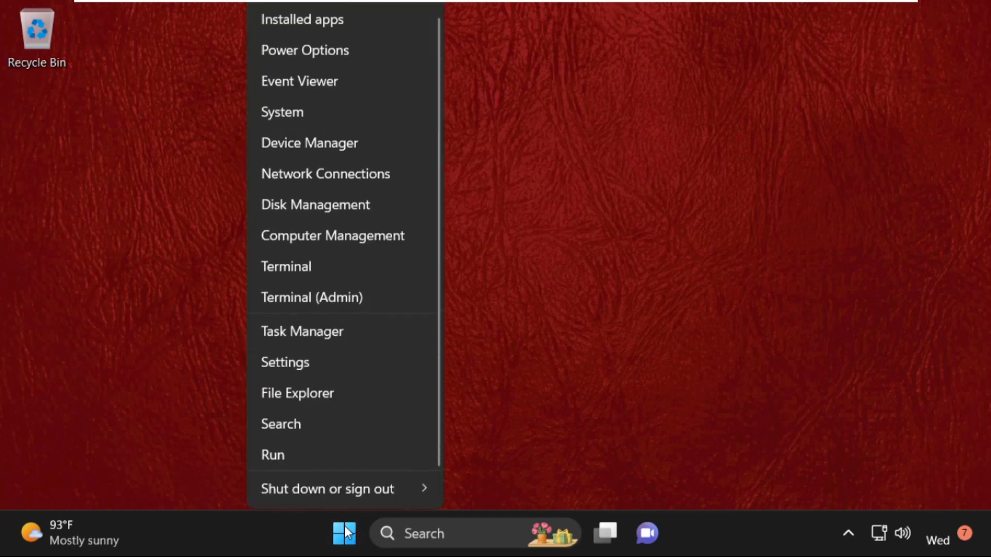
left_click(285, 363)
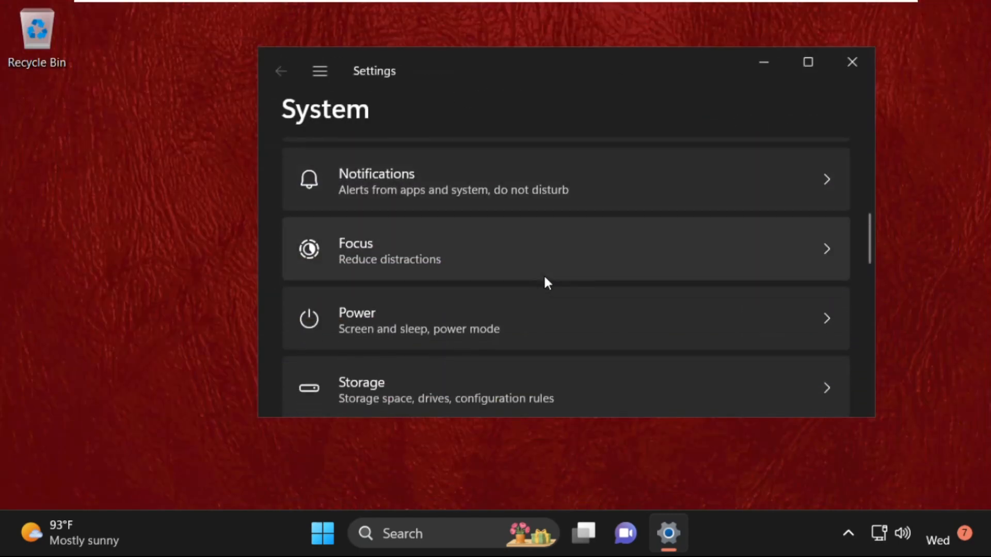
scroll("down", 3)
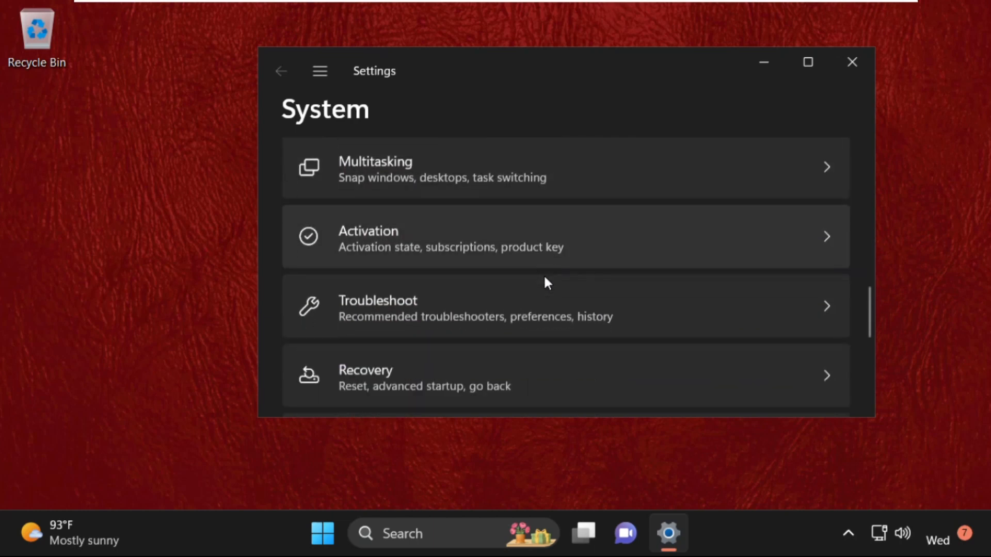
left_click(476, 307)
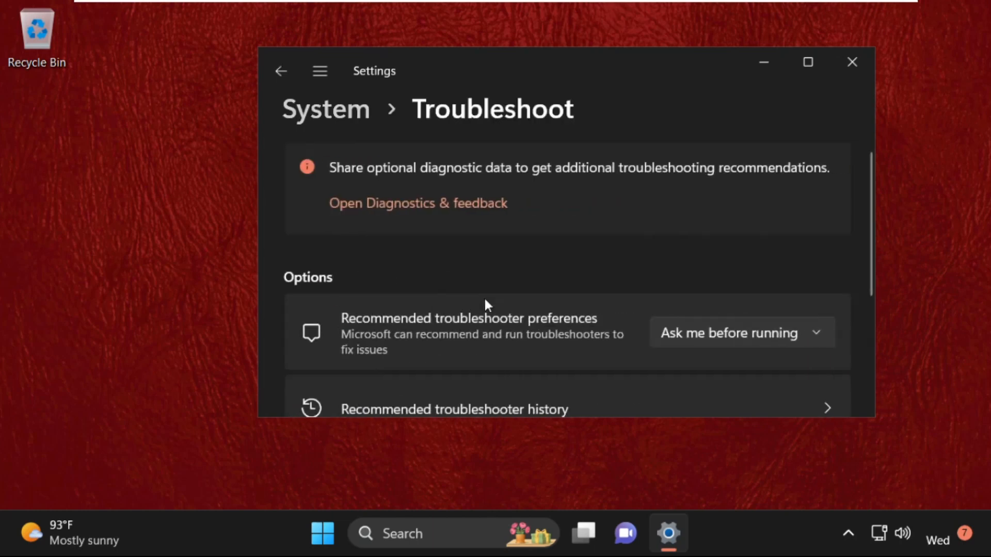
scroll("down", 3)
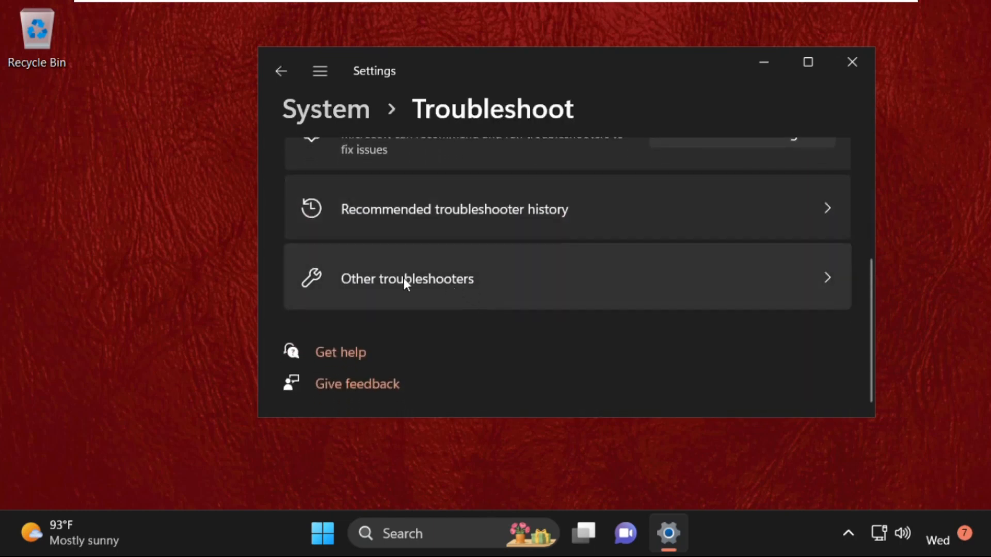
left_click(407, 278)
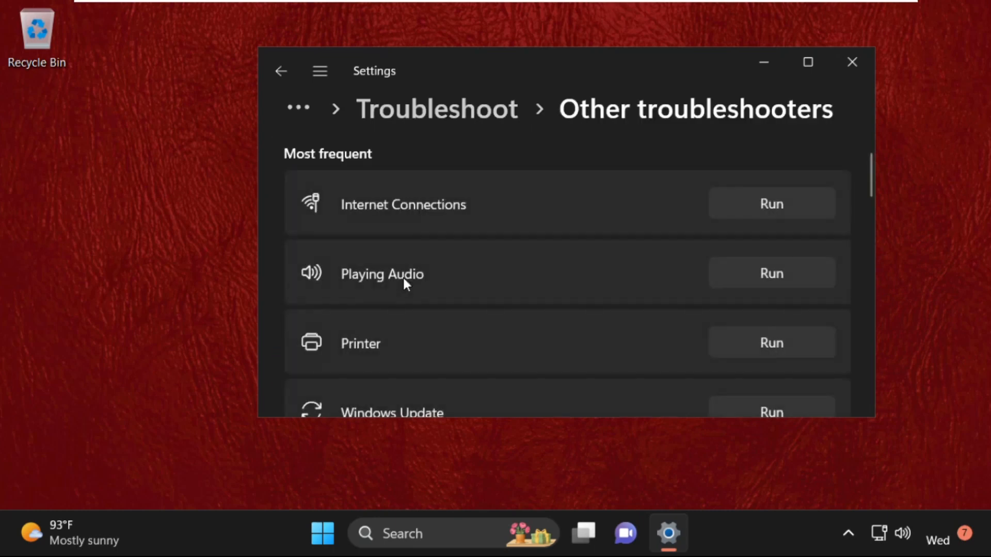
mouse_move(597, 218)
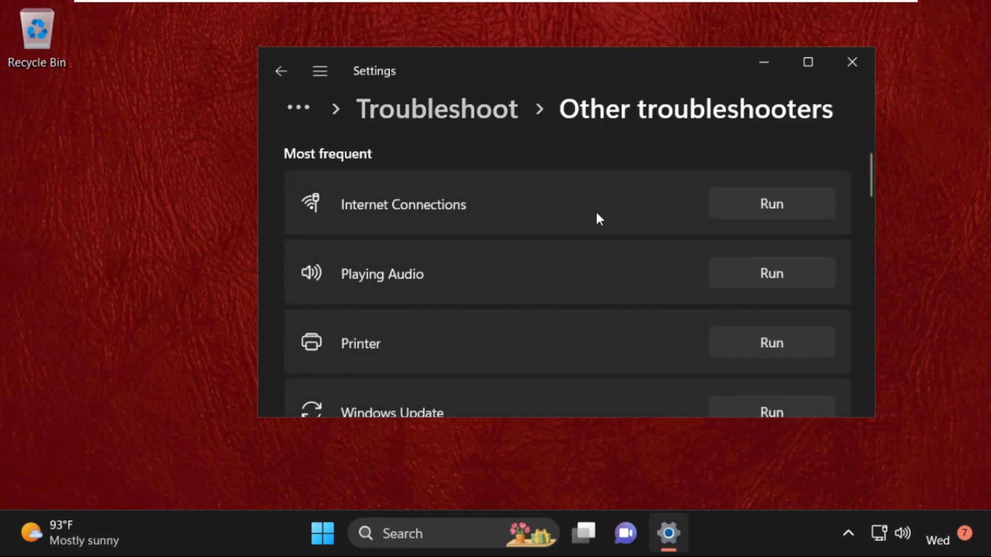
mouse_move(788, 216)
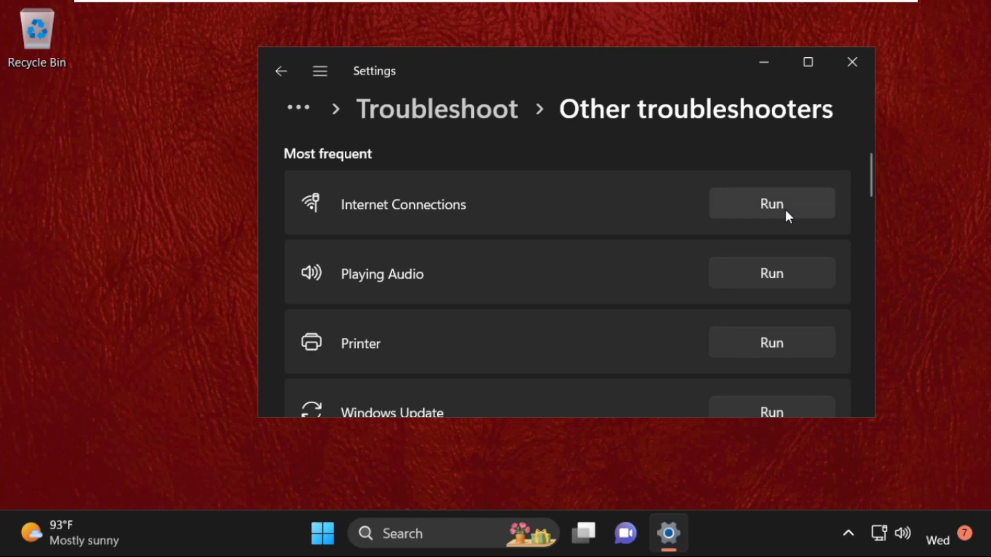
left_click(771, 204)
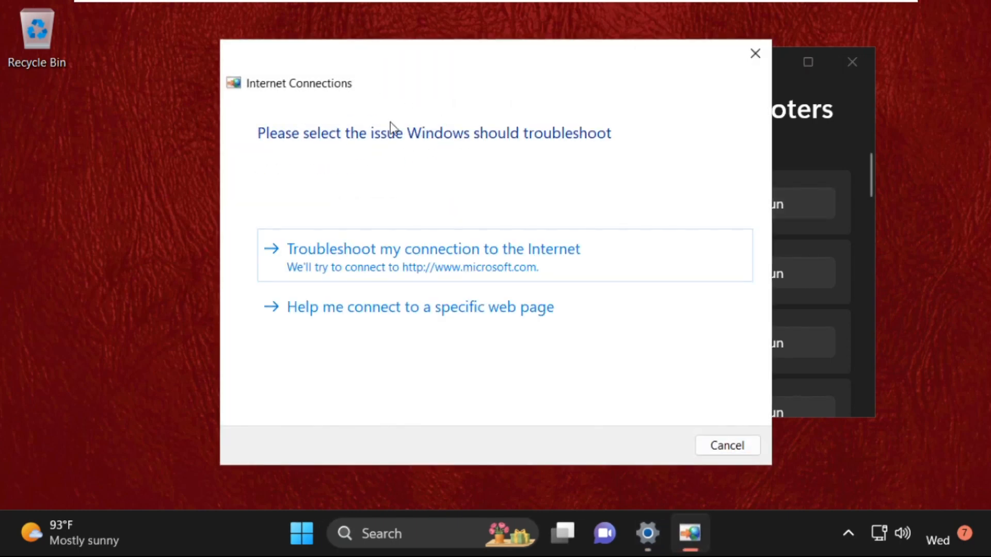
mouse_move(679, 442)
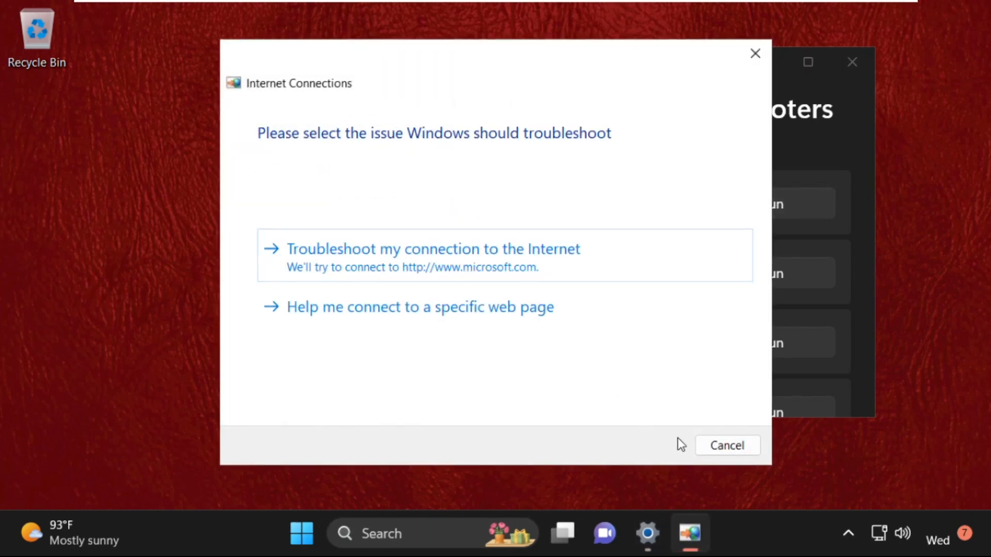
left_click(727, 446)
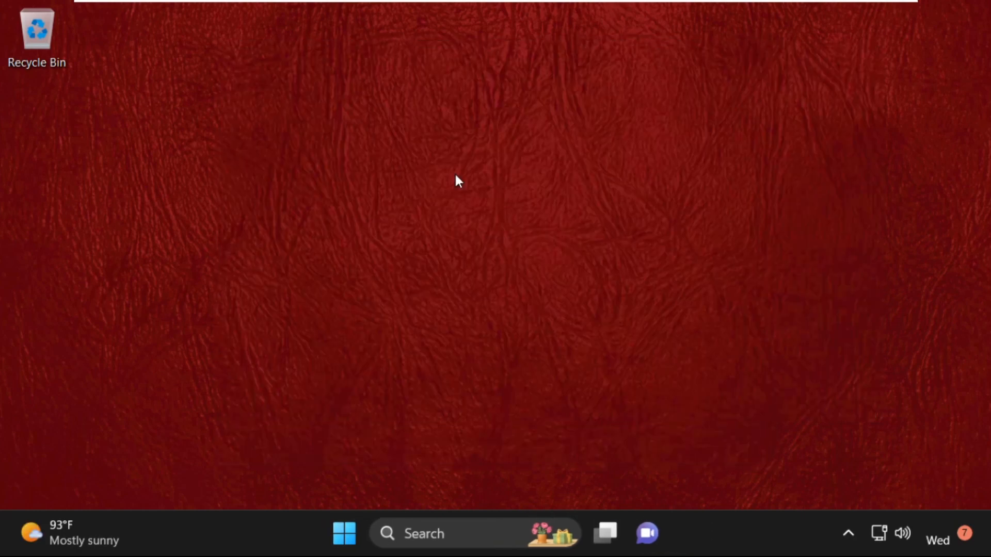
Open the Windows Temp folder via Run and delete the MpSigStub file
left_click(423, 533)
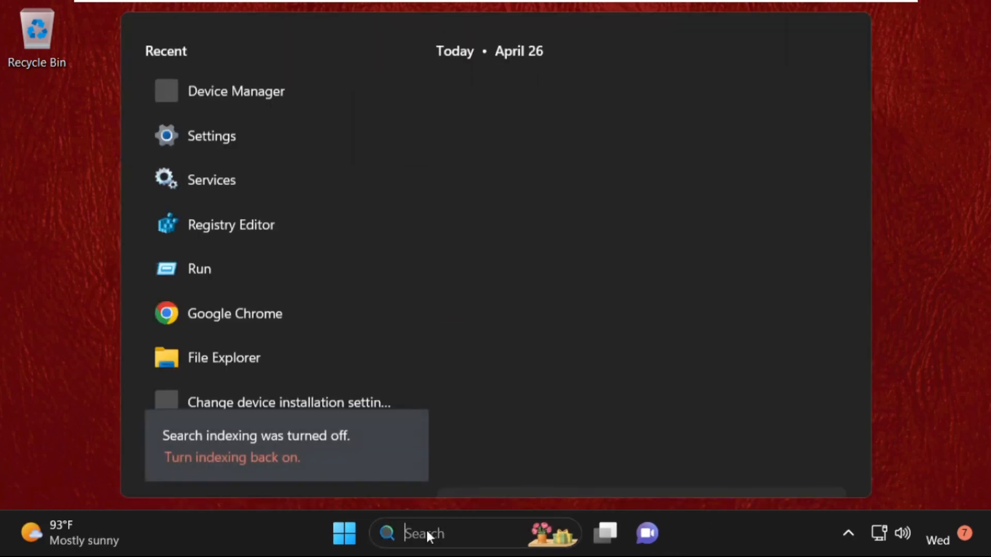
type("run")
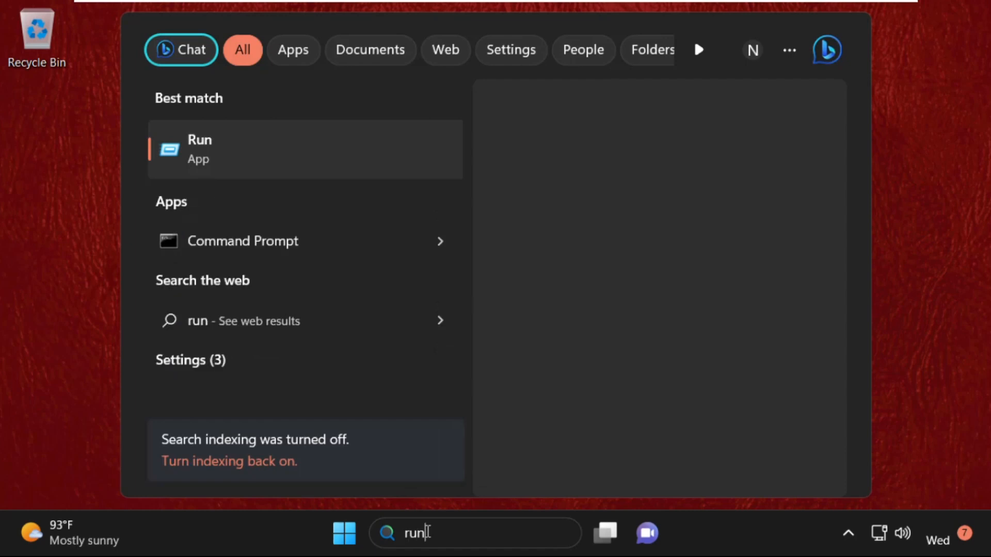
left_click(305, 149)
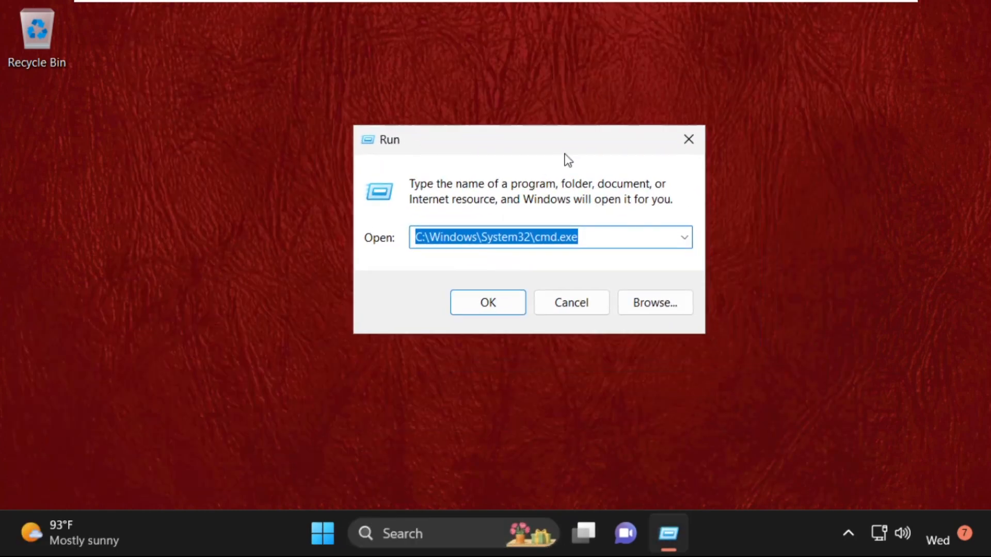
type("temp")
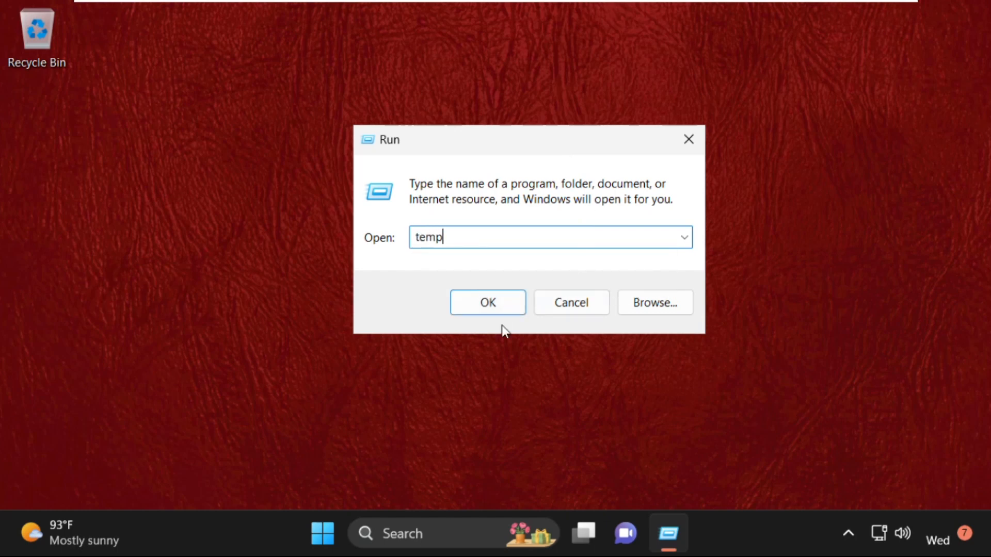
left_click(487, 302)
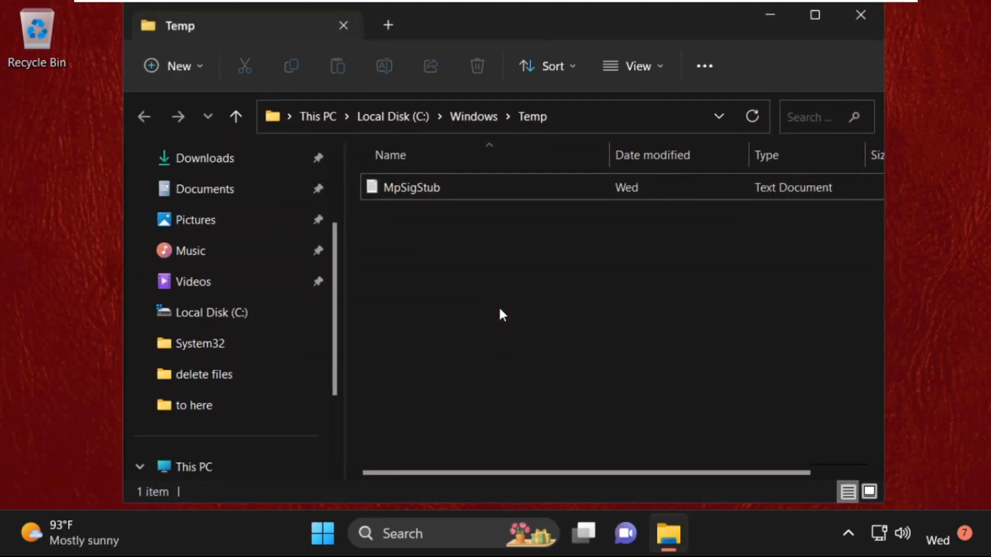
mouse_move(494, 370)
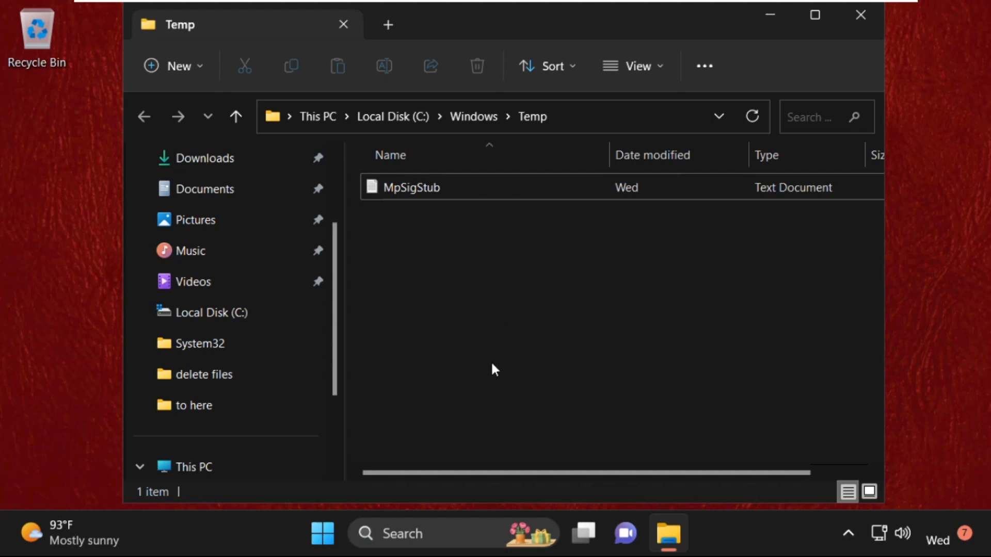
mouse_move(518, 388)
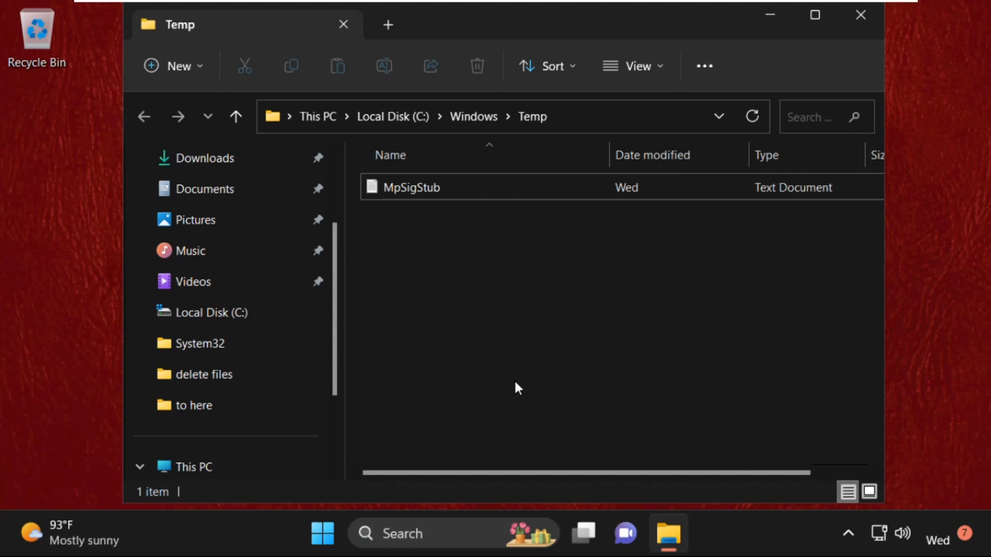
left_click(411, 186)
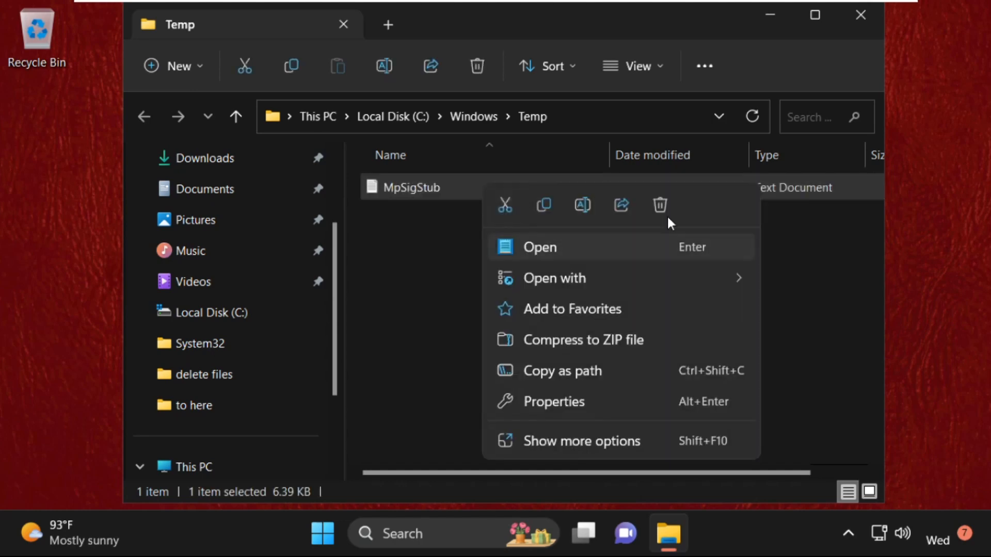
left_click(659, 205)
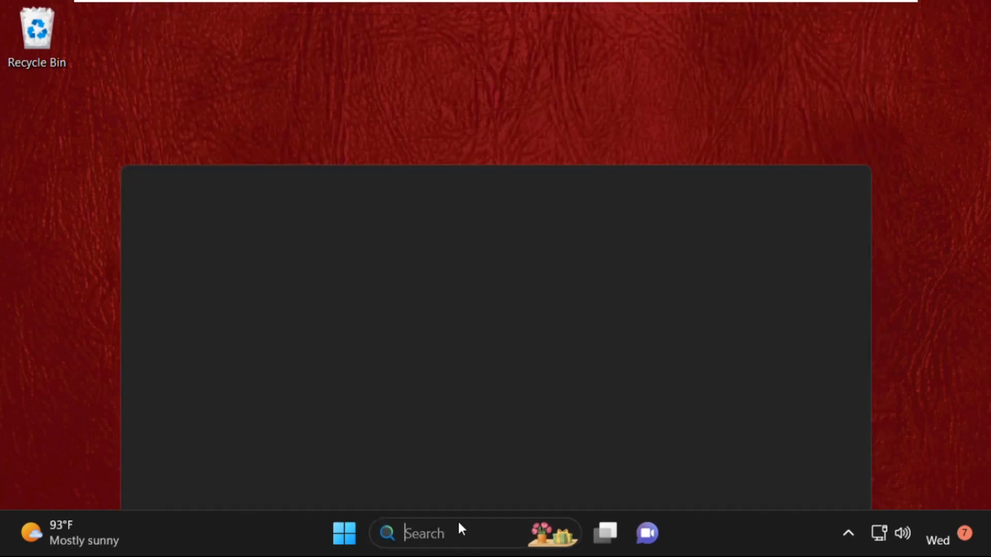
Open the %temp% folder through the Run dialog
type("run")
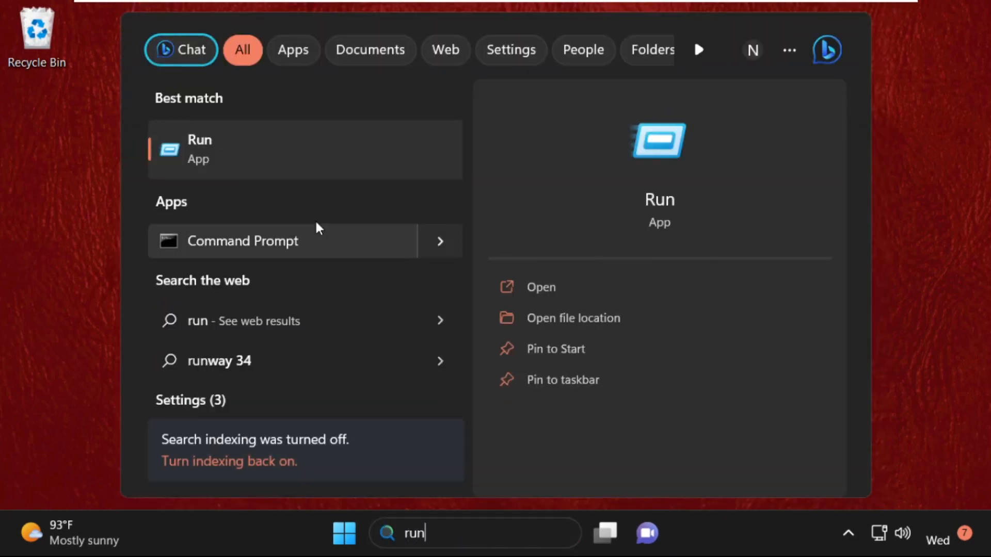
left_click(541, 287)
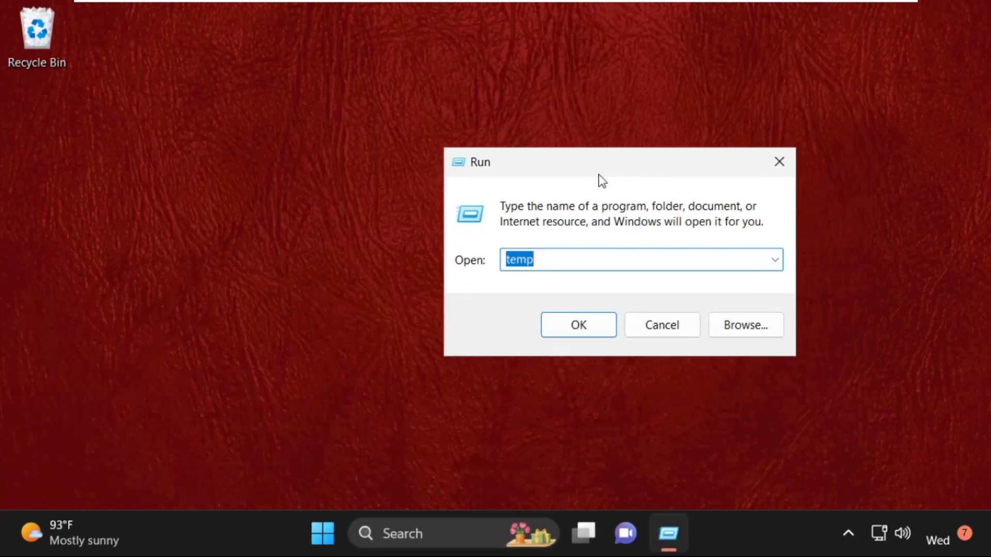
type("%")
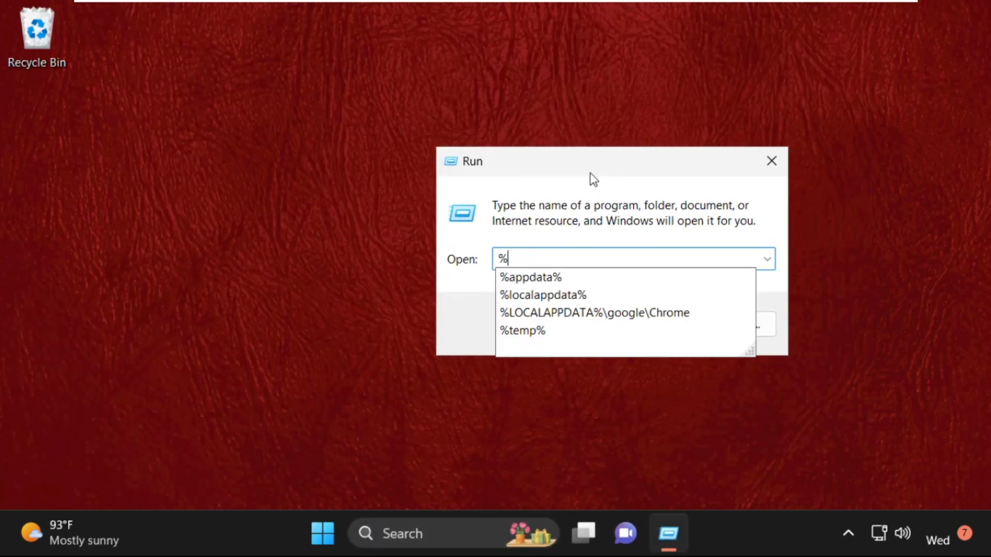
type("temp%")
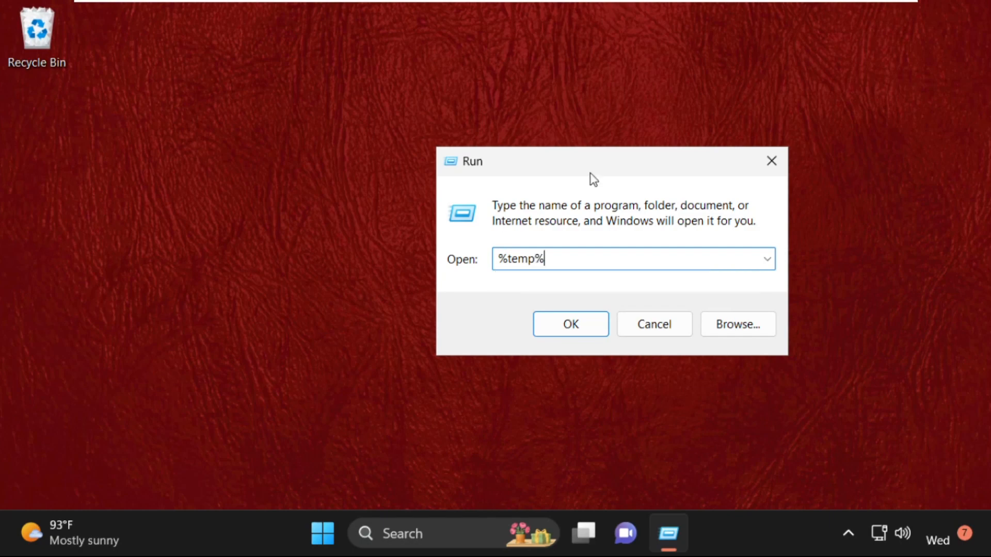
left_click(569, 323)
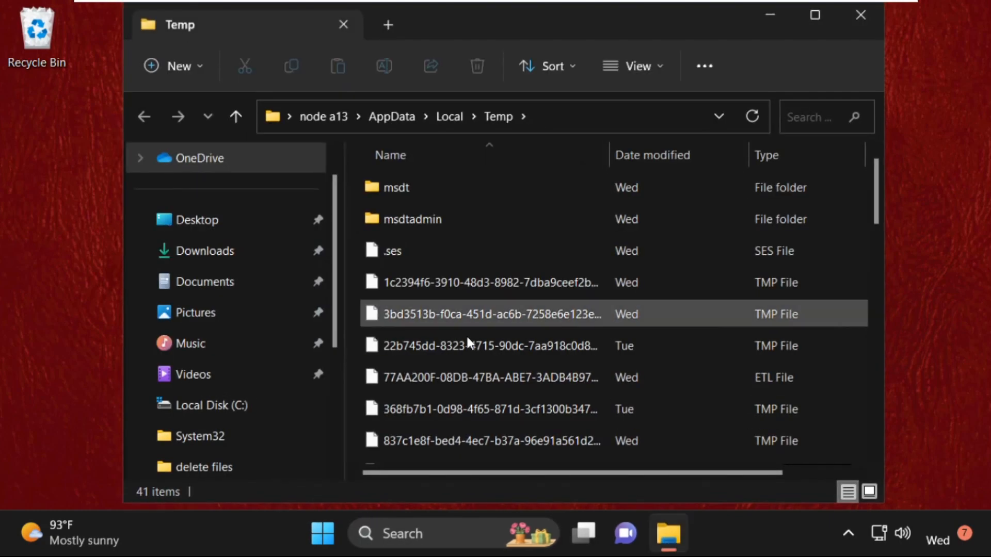
Delete all 41 Temp folder items, skipping the files in use, then close the window
key("ctrl+a")
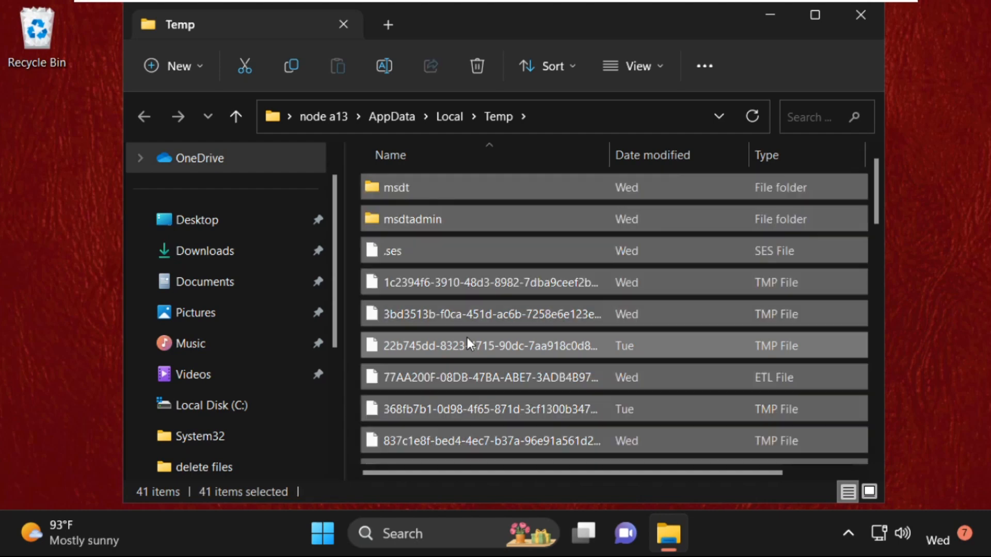
right_click(467, 346)
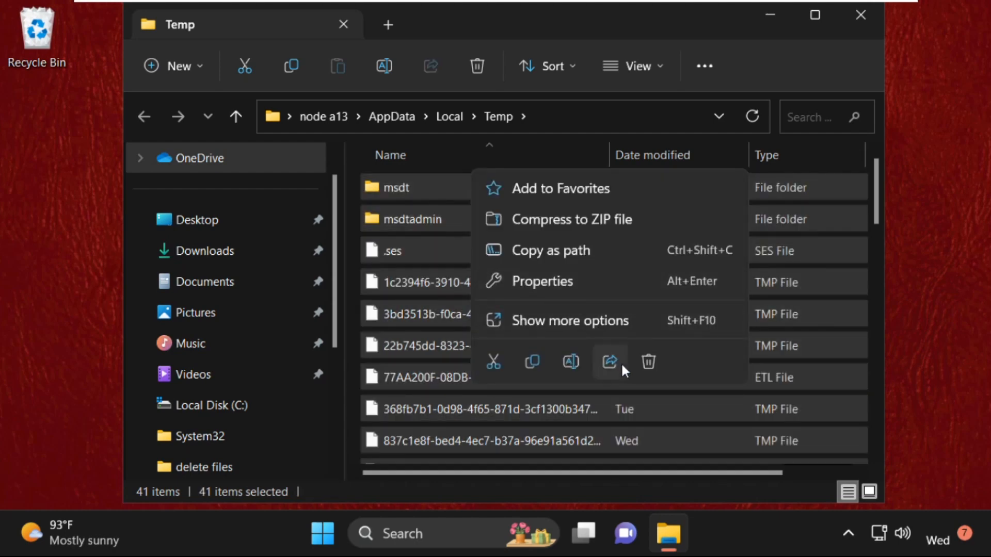
left_click(648, 361)
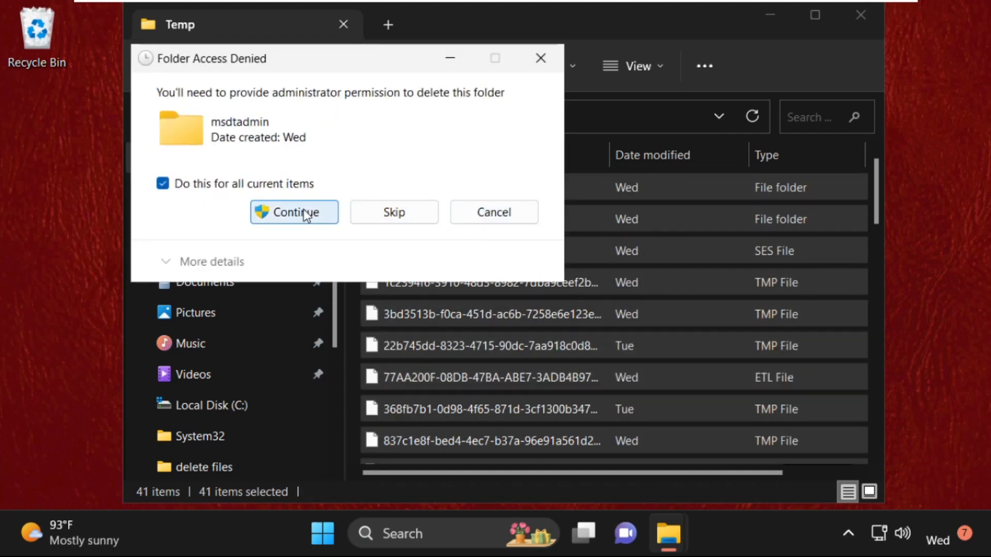
left_click(293, 211)
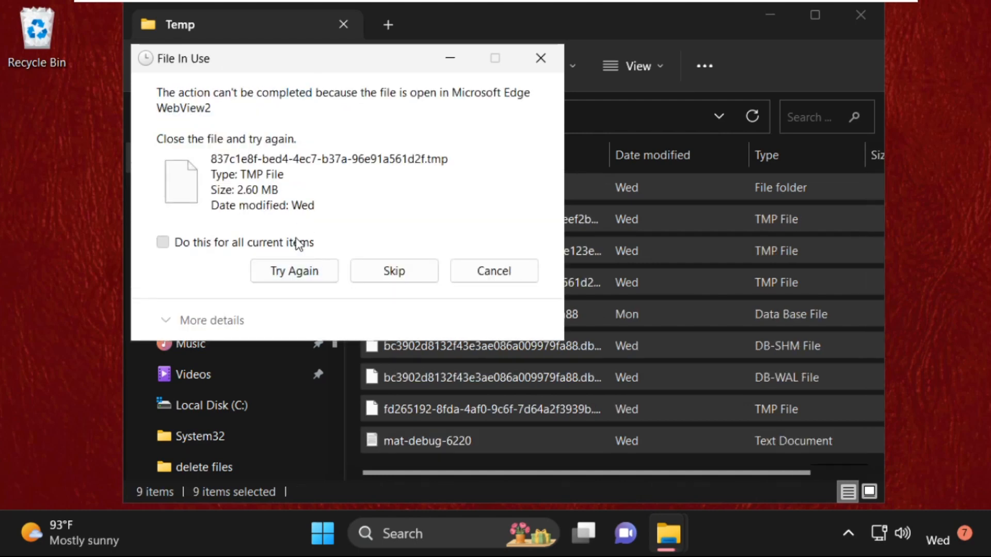
left_click(394, 270)
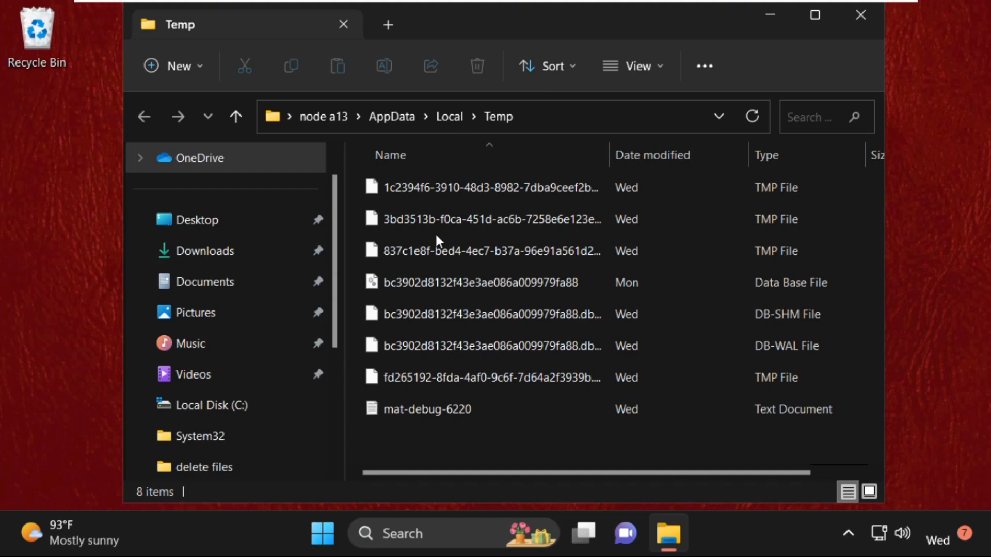
mouse_move(805, 5)
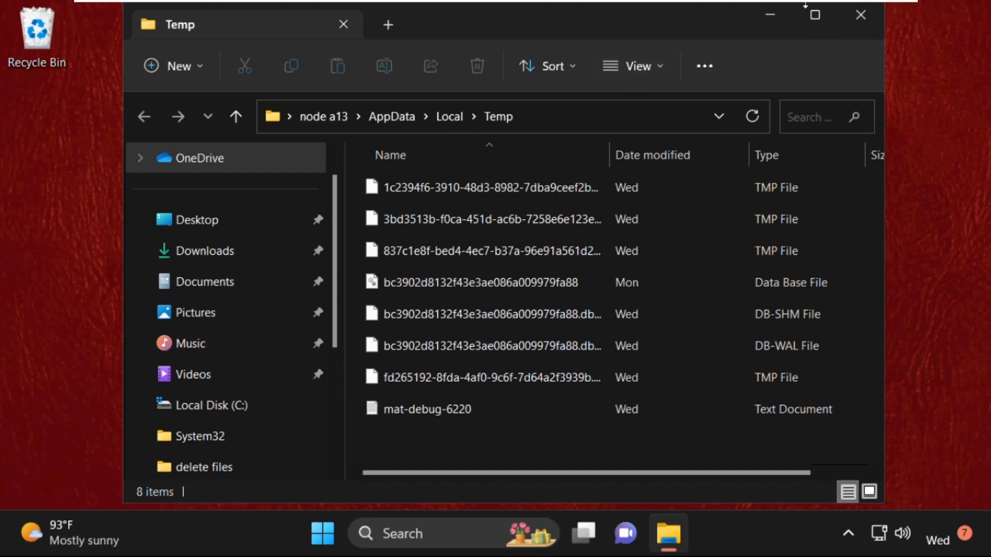
left_click(860, 15)
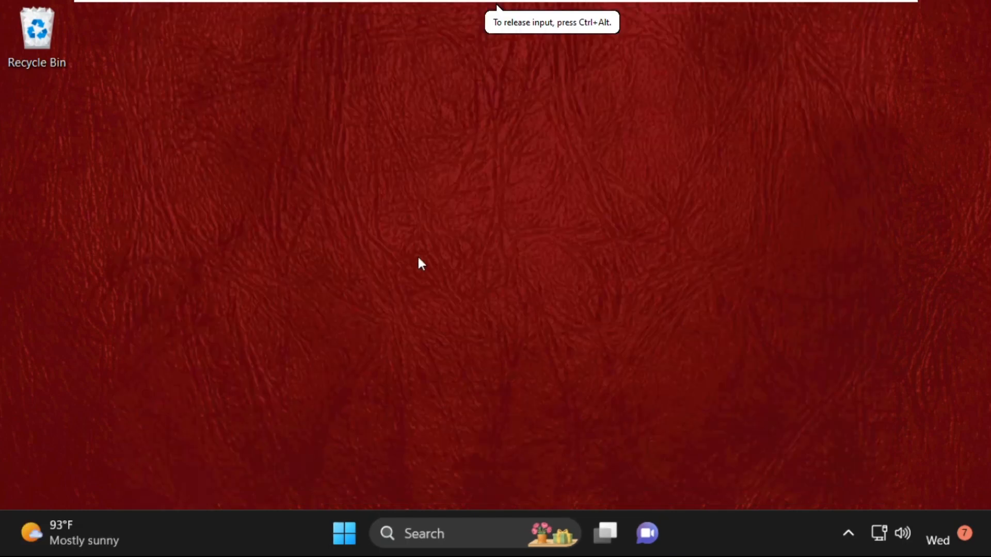